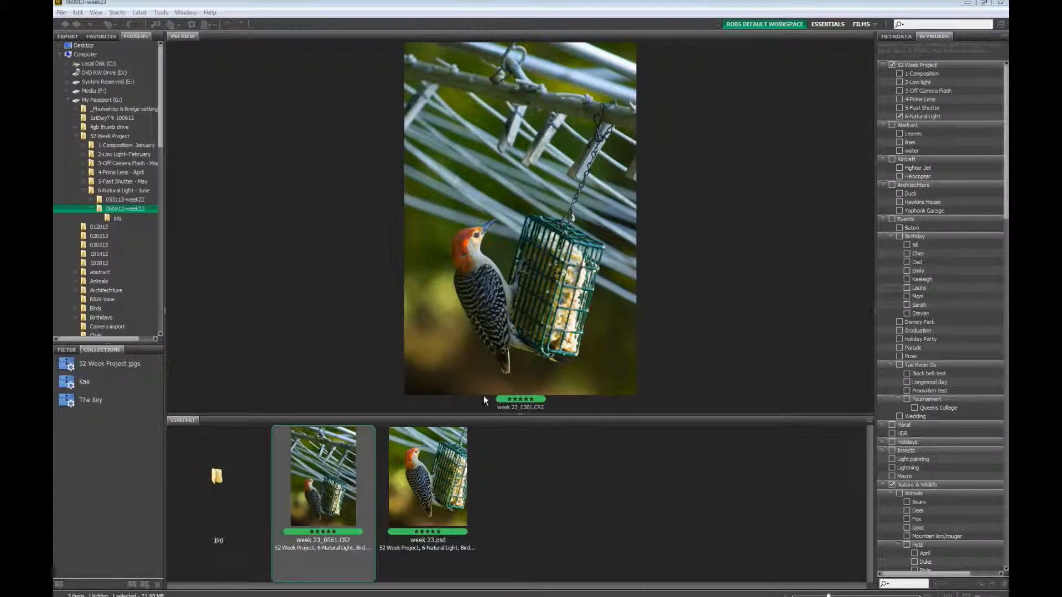
pyautogui.moveTo(370, 476)
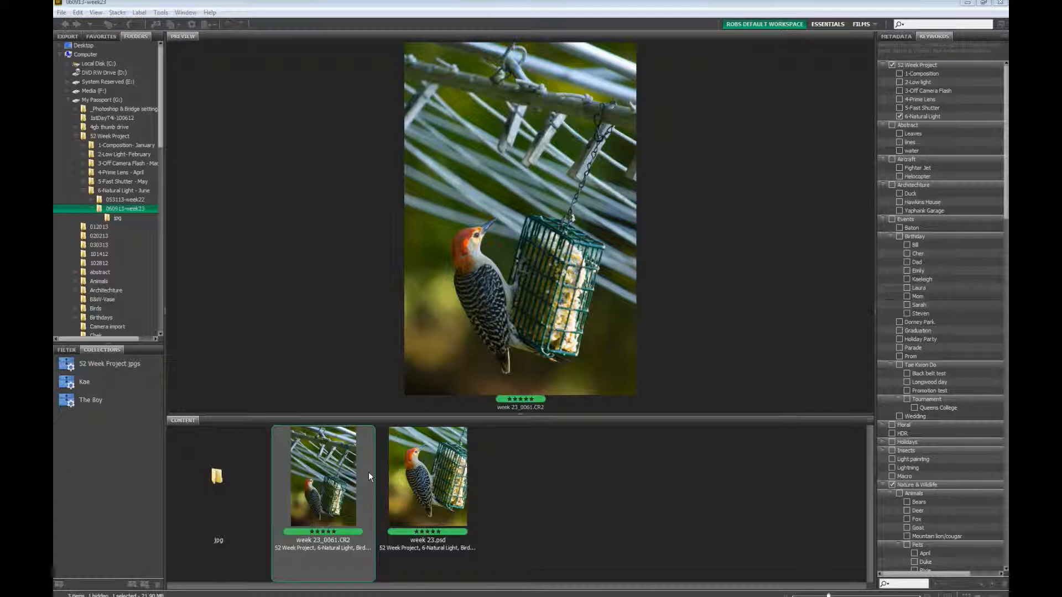
pyautogui.moveTo(669, 408)
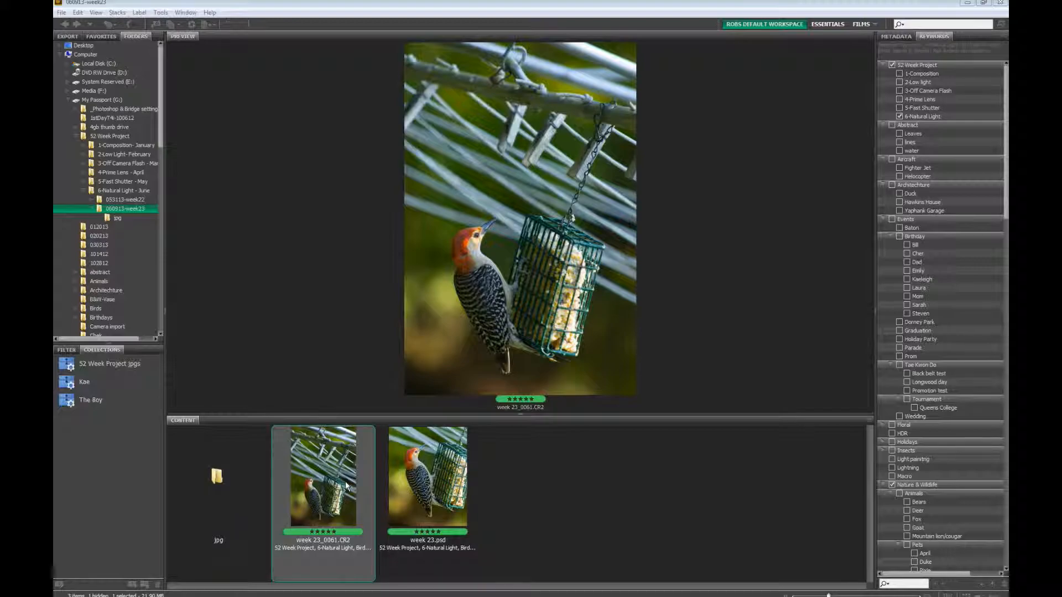
# - Open the woodpecker CR2 raw photo from Bridge into Camera Raw and zoom out to view it whole
pyautogui.doubleClick(323, 479)
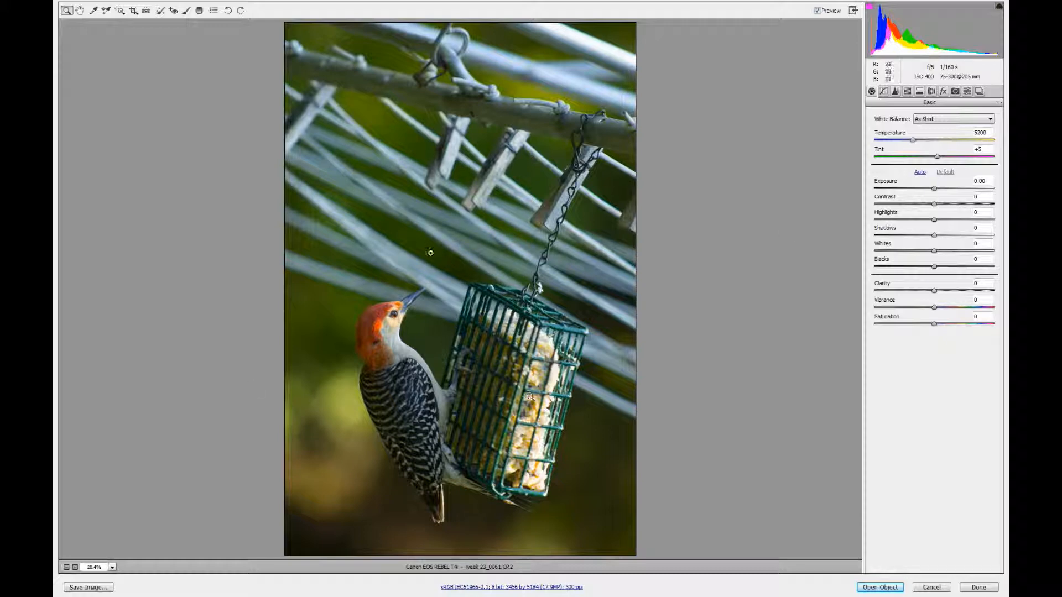
pyautogui.moveTo(413, 313)
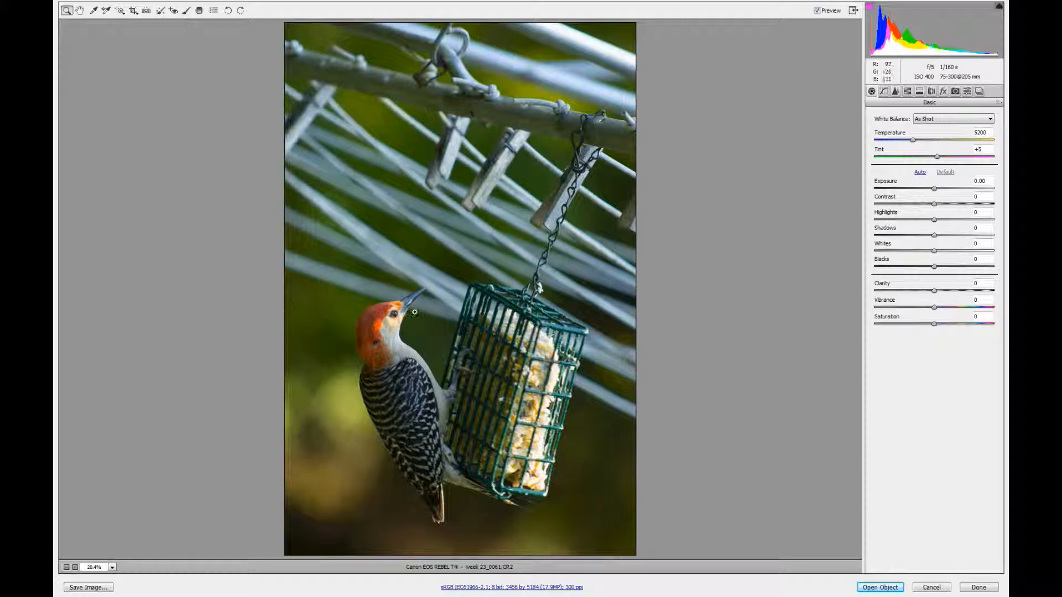
pyautogui.click(411, 319)
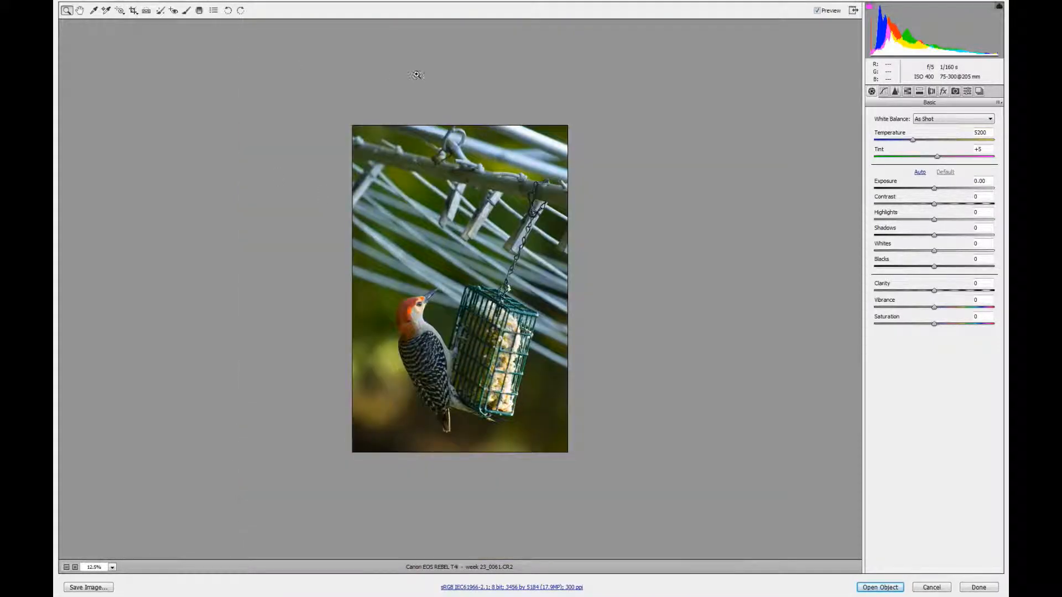
# - Crop at a 4 to 5 ratio with a box drawn tightly around the woodpecker and feeder
pyautogui.click(131, 10)
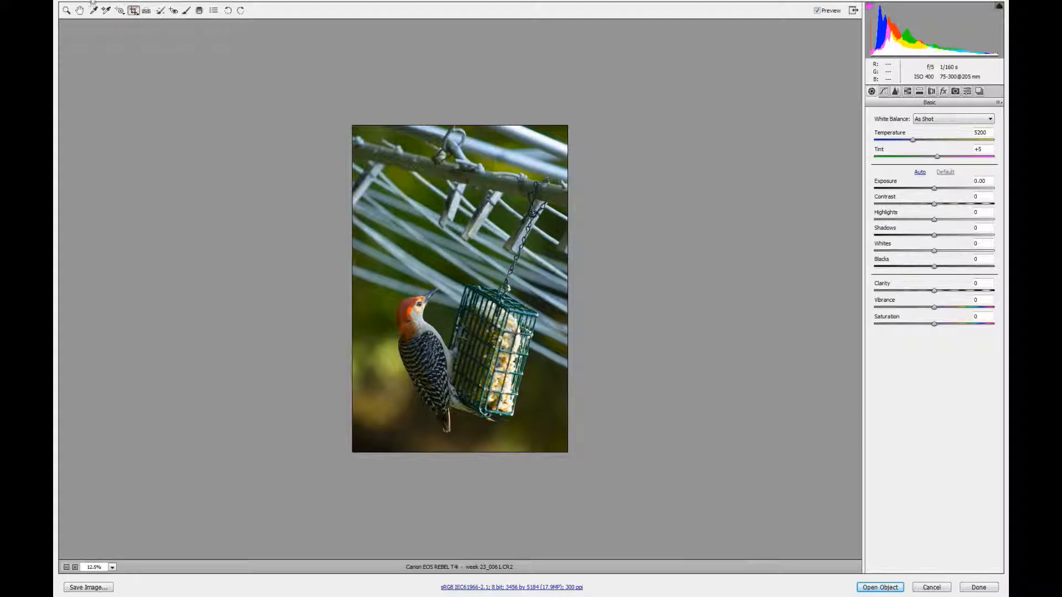
pyautogui.click(131, 10)
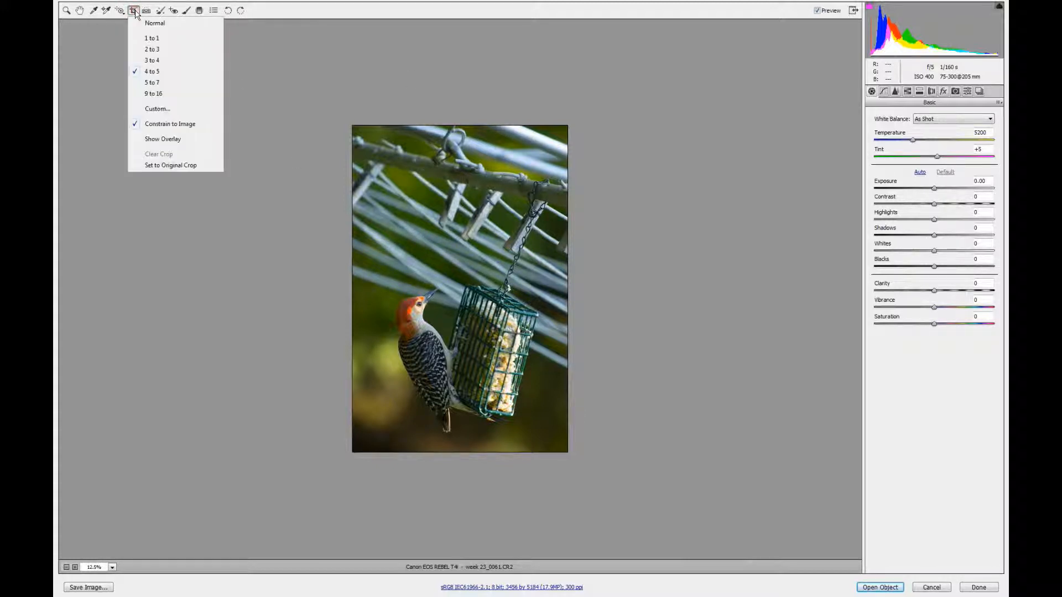
pyautogui.moveTo(160, 74)
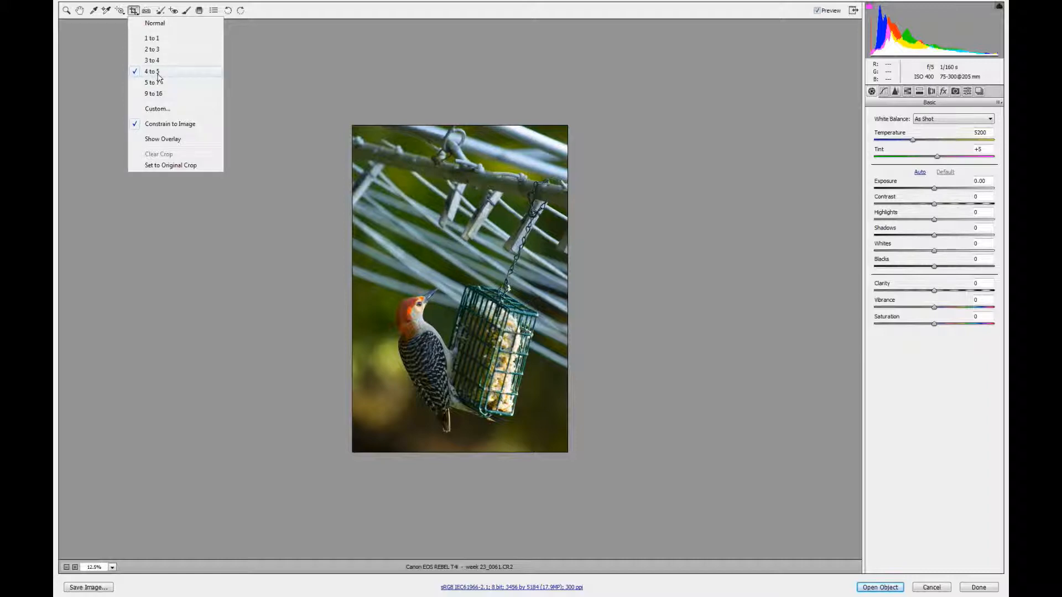
pyautogui.click(152, 71)
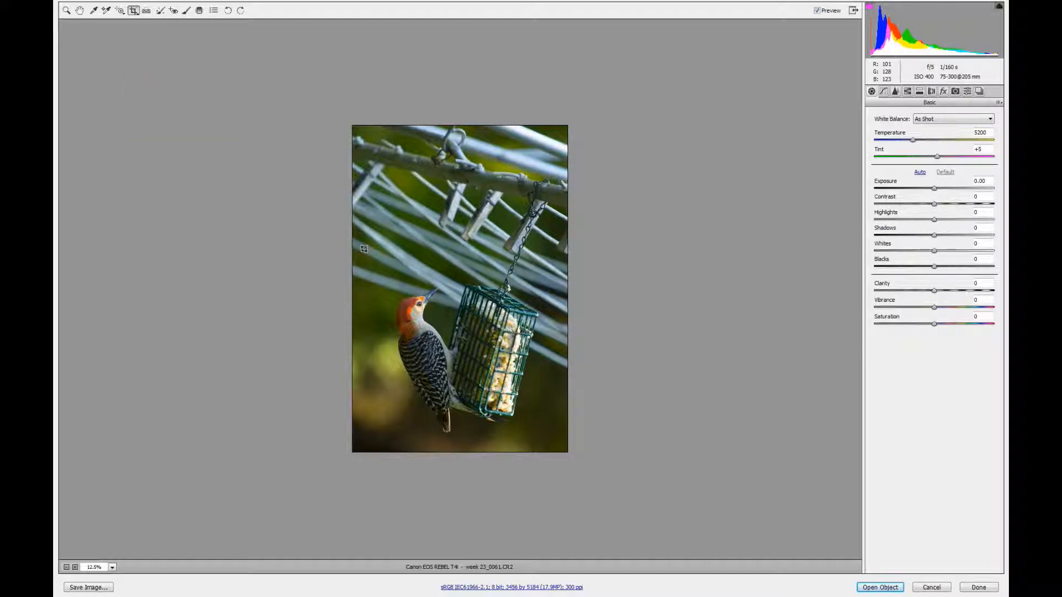
pyautogui.moveTo(362, 251); pyautogui.dragTo(569, 420)
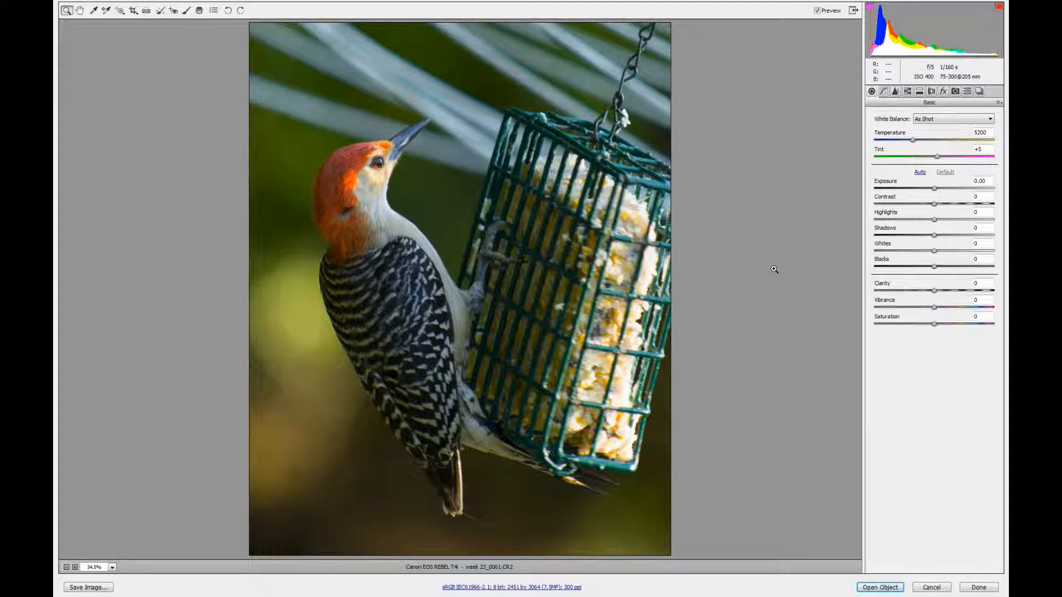
pyautogui.moveTo(926, 412)
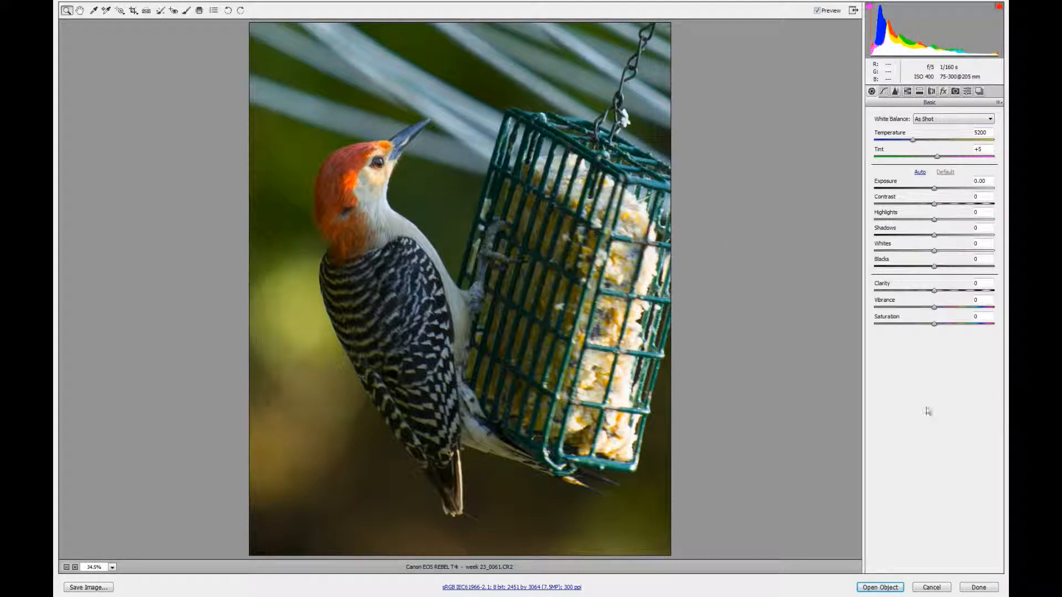
pyautogui.moveTo(433, 204)
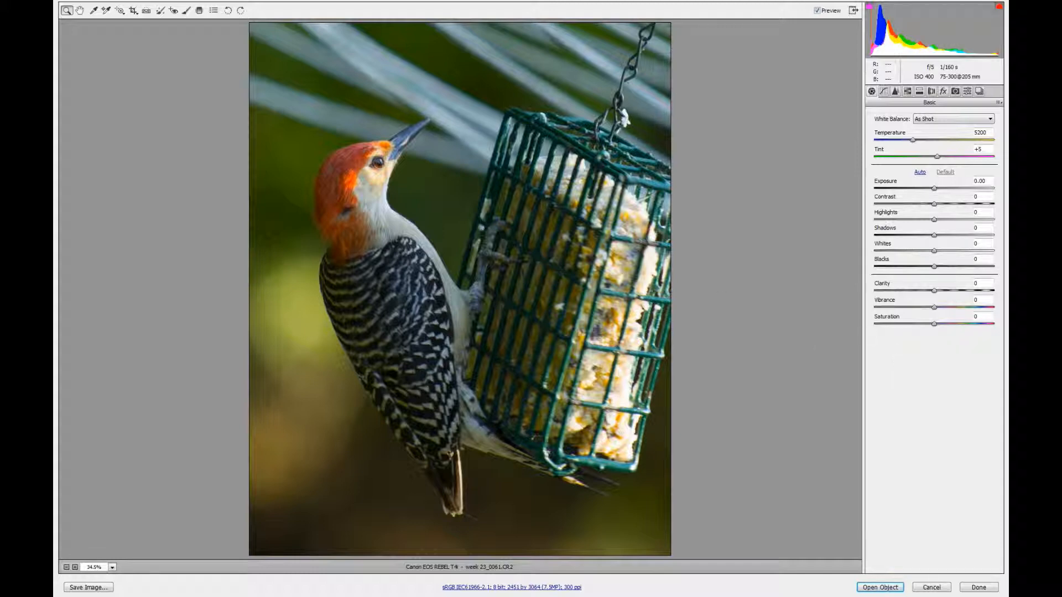
pyautogui.moveTo(552, 215)
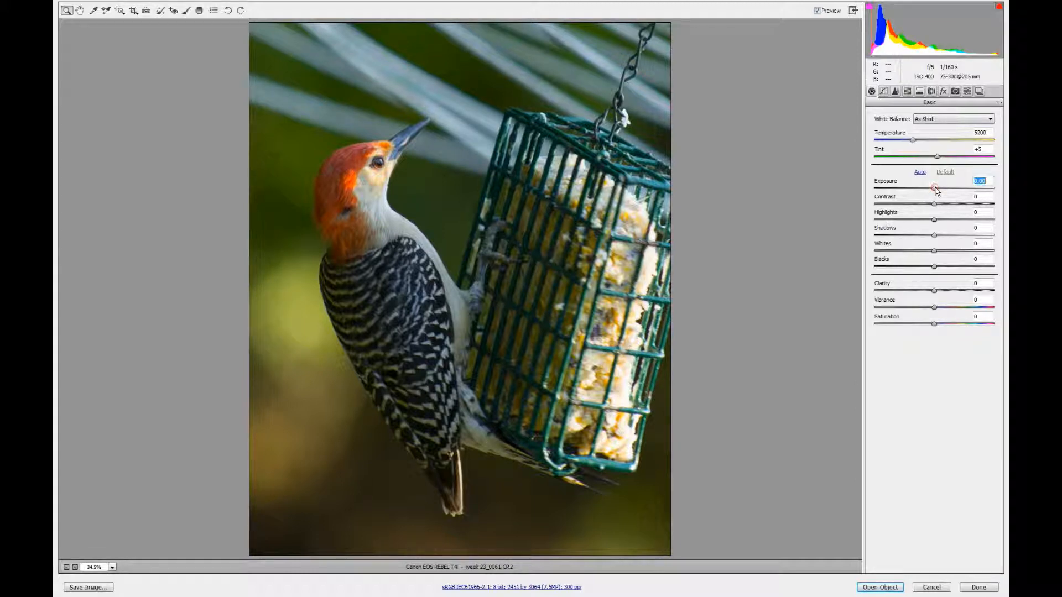
# - Raise Exposure to +0.70 and pull Highlights down to about -85
pyautogui.moveTo(935, 188); pyautogui.dragTo(938, 188)
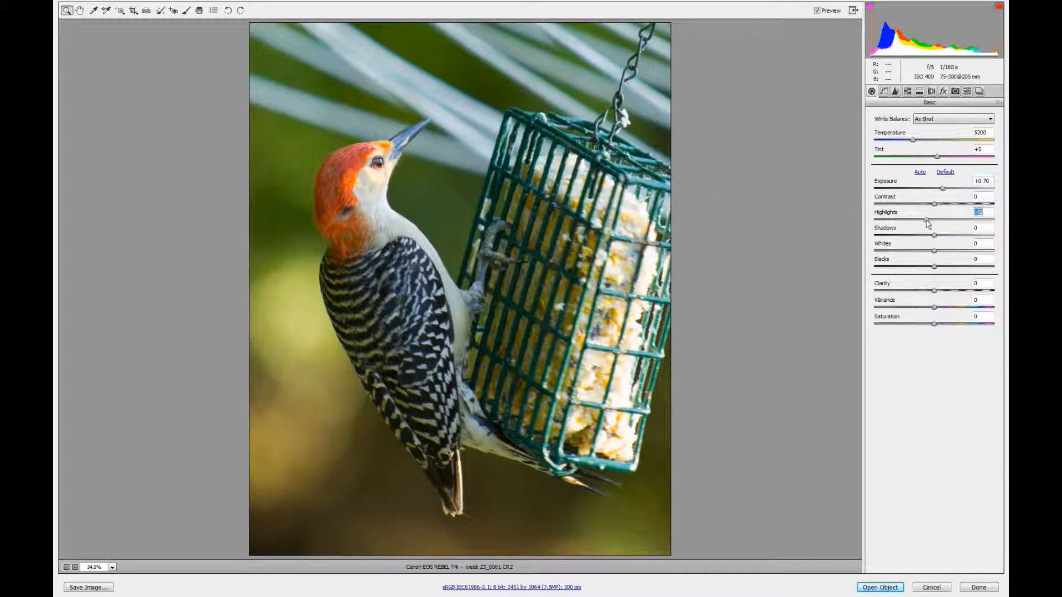
pyautogui.moveTo(926, 221); pyautogui.dragTo(881, 219)
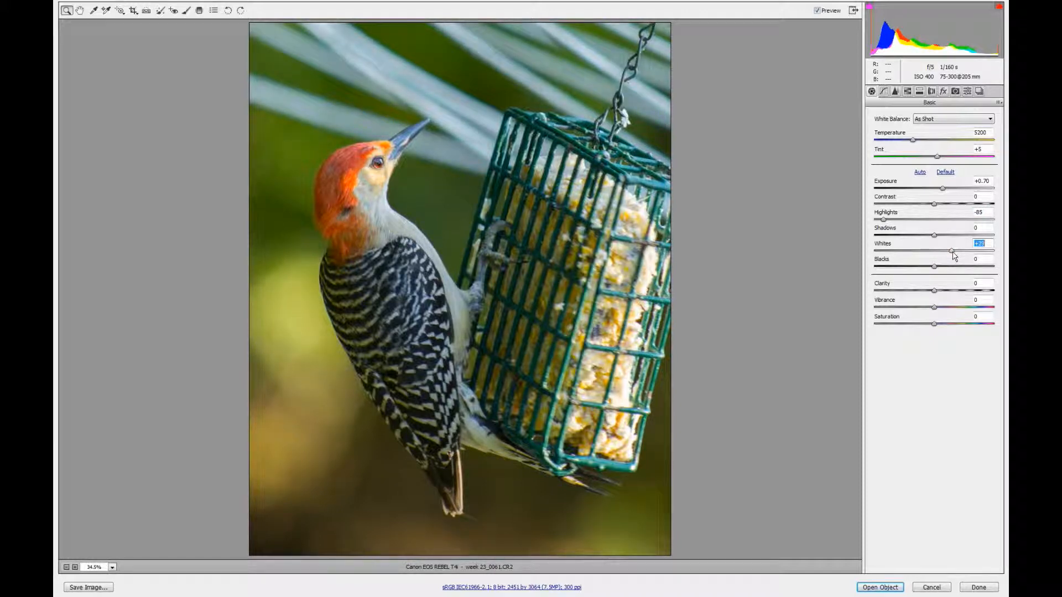
# - Nudge the Whites slider to a positive value, brightening the pale feathers without clipping highlights
pyautogui.moveTo(952, 252); pyautogui.dragTo(955, 251)
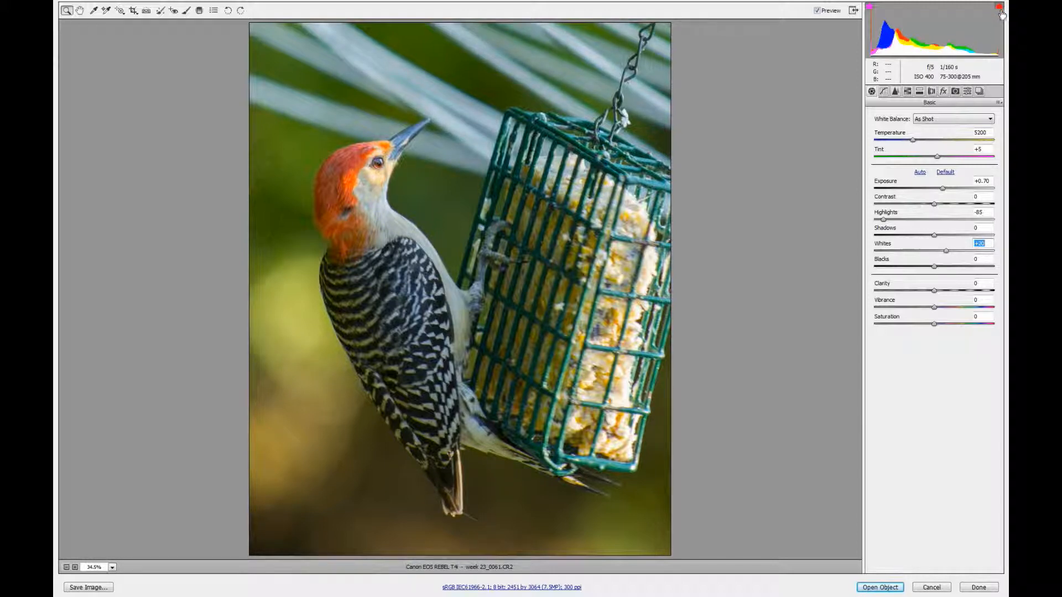
pyautogui.moveTo(998, 7)
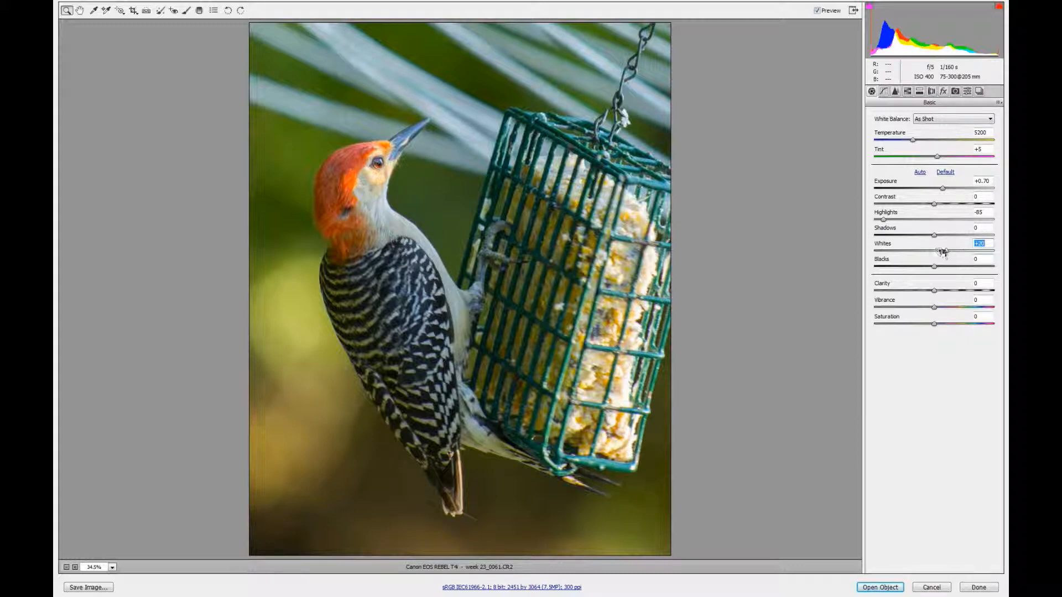
pyautogui.moveTo(938, 252); pyautogui.dragTo(955, 251)
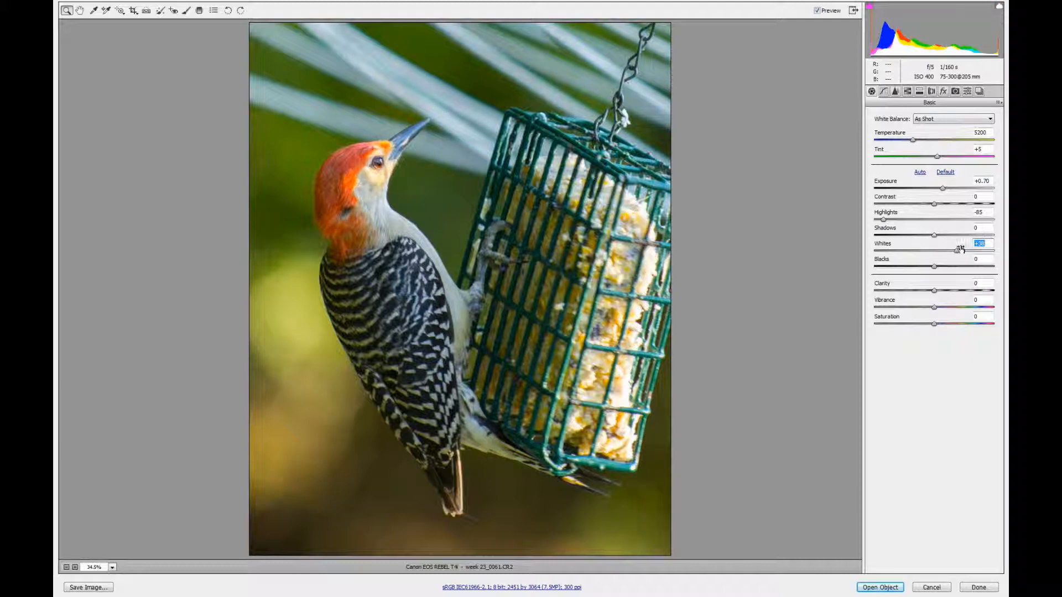
pyautogui.moveTo(957, 250); pyautogui.dragTo(923, 250)
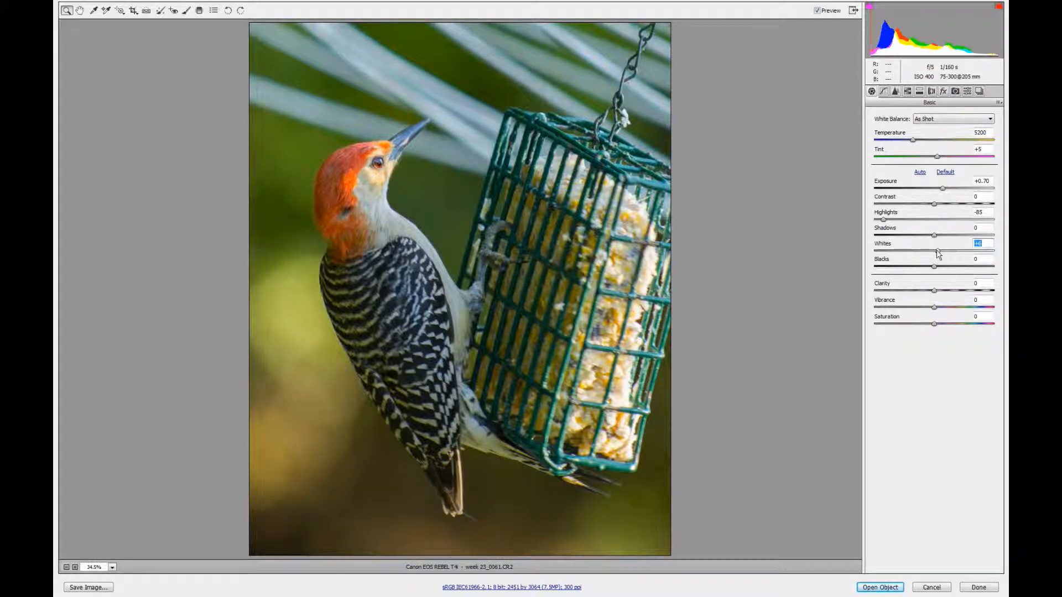
pyautogui.moveTo(934, 251); pyautogui.dragTo(954, 251)
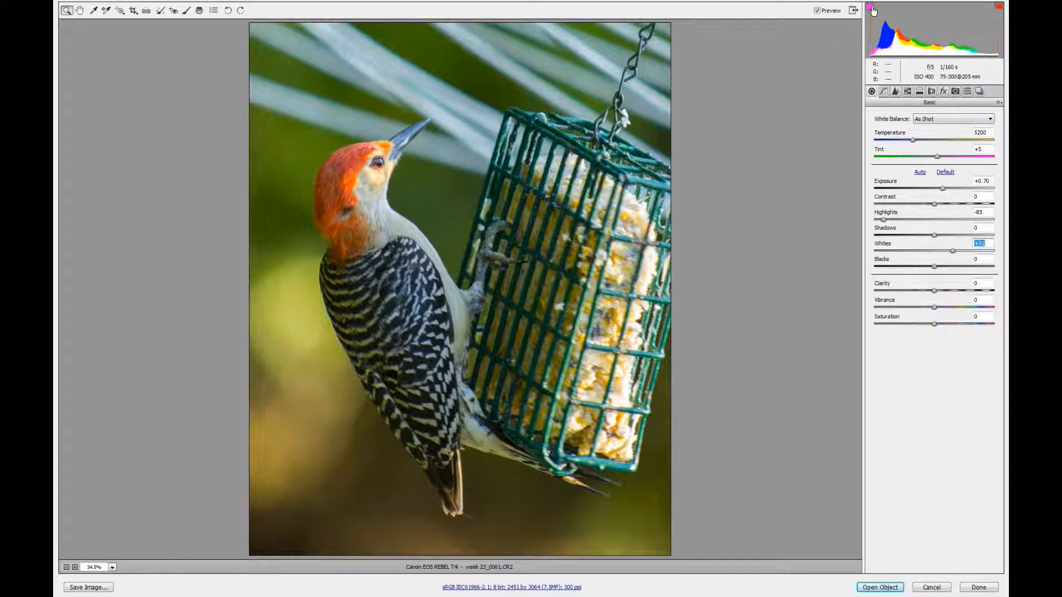
pyautogui.moveTo(513, 444)
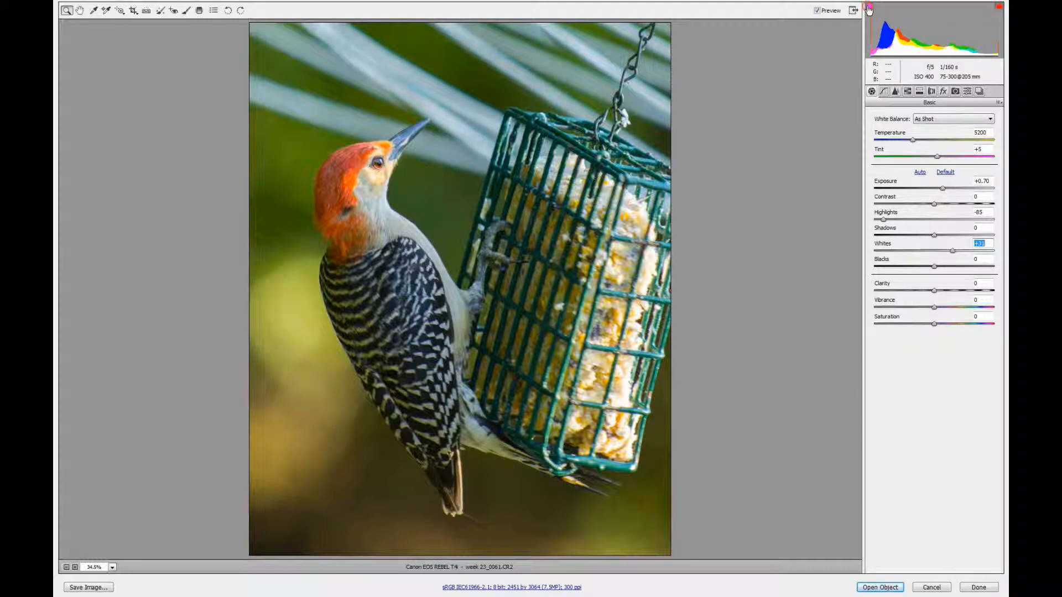
pyautogui.moveTo(881, 389)
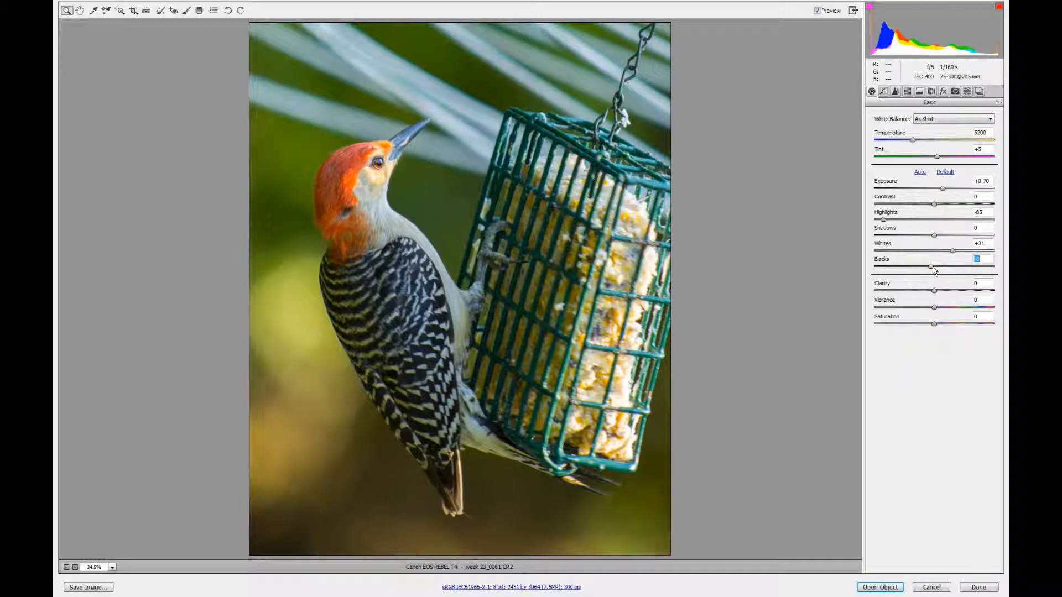
# - Lower Blacks to -14 for richer shadows, then raise Vibrance slightly
pyautogui.moveTo(932, 266); pyautogui.dragTo(927, 266)
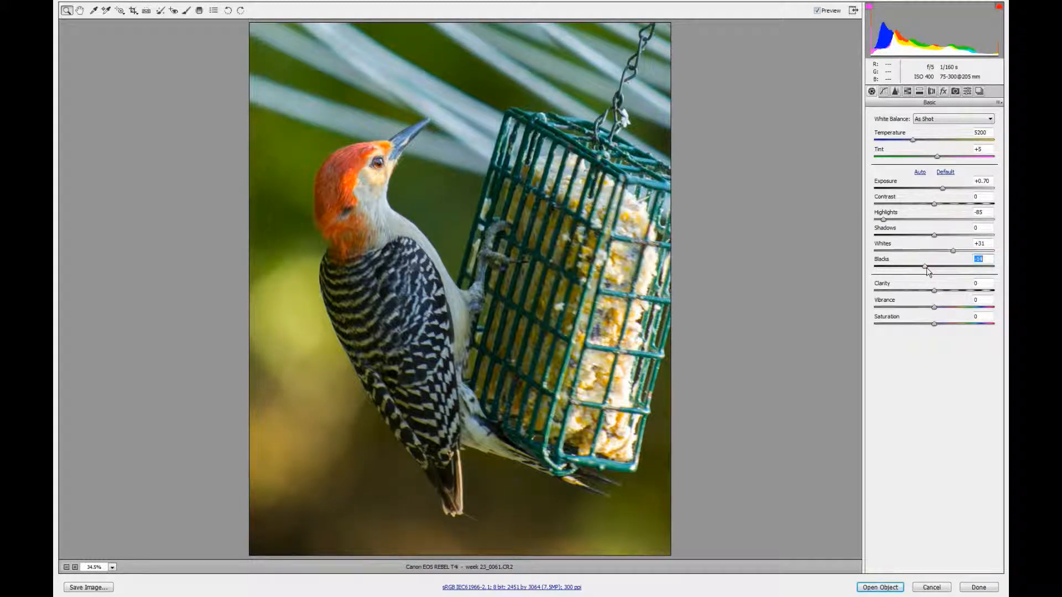
pyautogui.moveTo(926, 266); pyautogui.dragTo(926, 267)
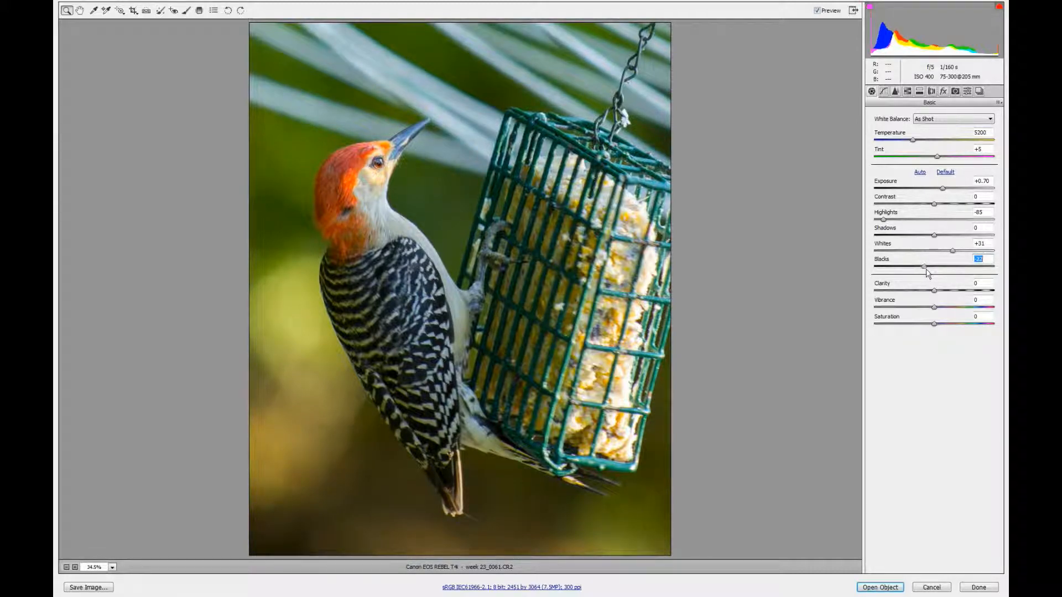
pyautogui.moveTo(923, 266); pyautogui.dragTo(923, 267)
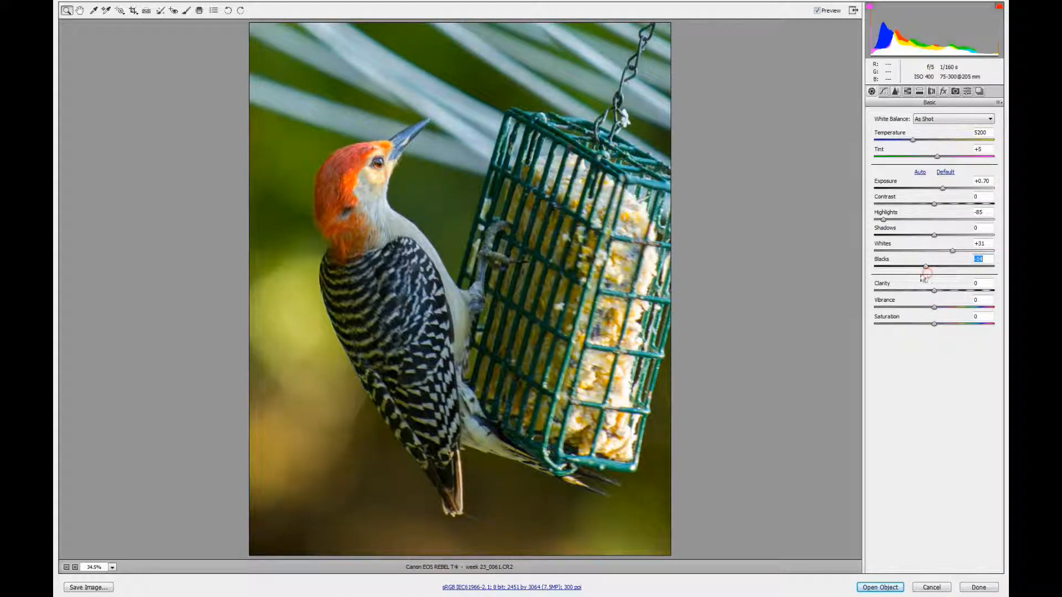
pyautogui.moveTo(941, 572)
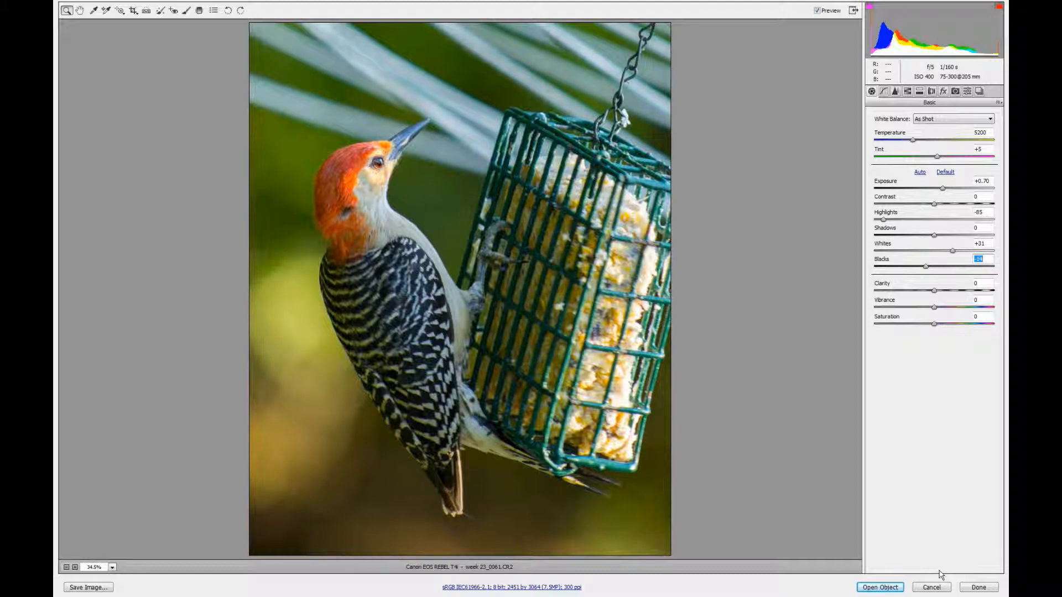
pyautogui.moveTo(600, 513)
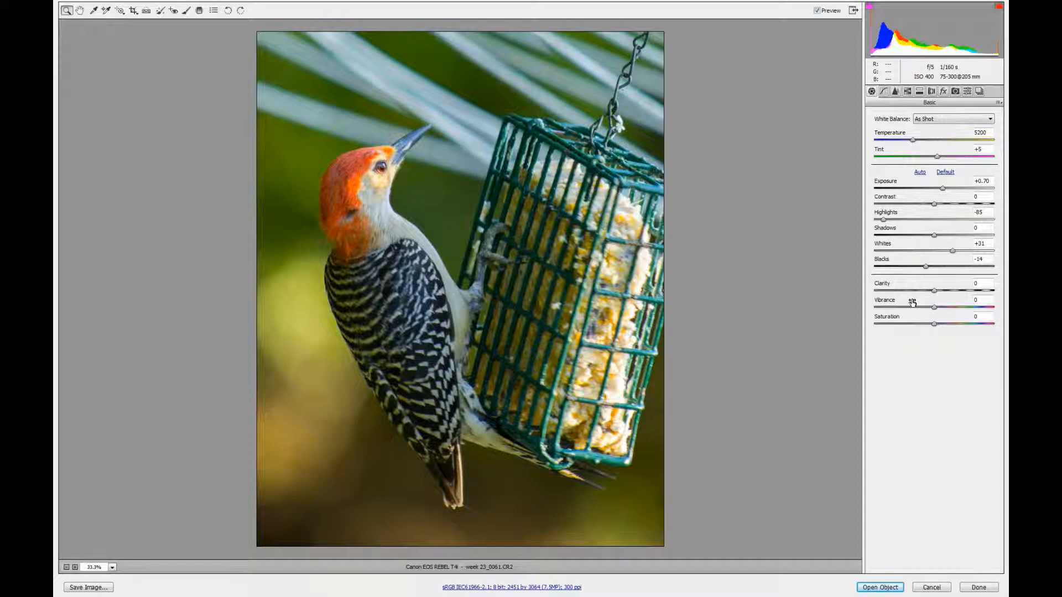
pyautogui.moveTo(935, 308); pyautogui.dragTo(951, 307)
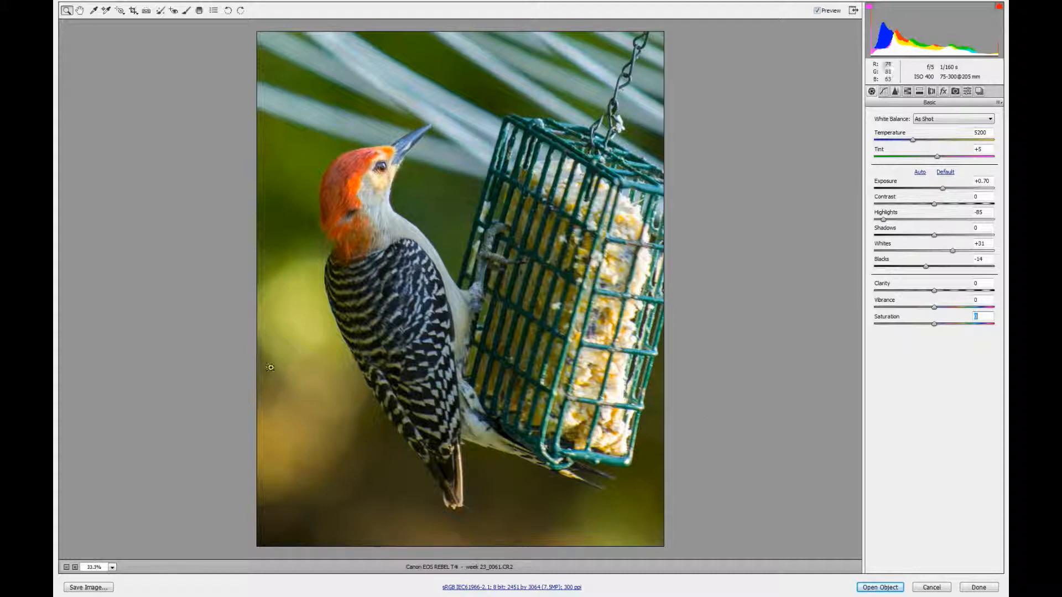
pyautogui.moveTo(535, 411)
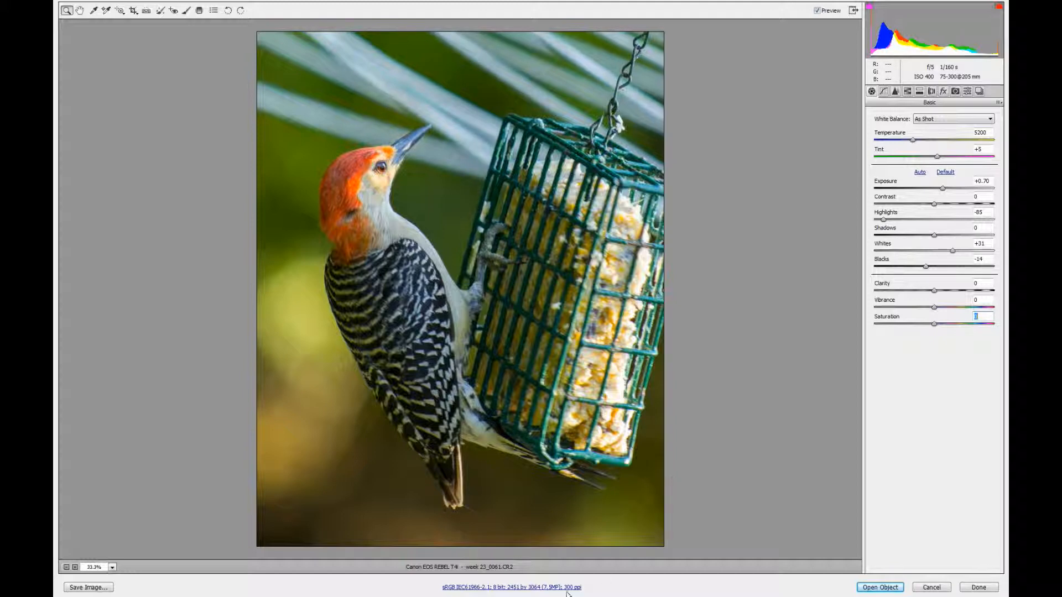
# - Open Workflow Options via the blue link beneath the preview
pyautogui.click(516, 587)
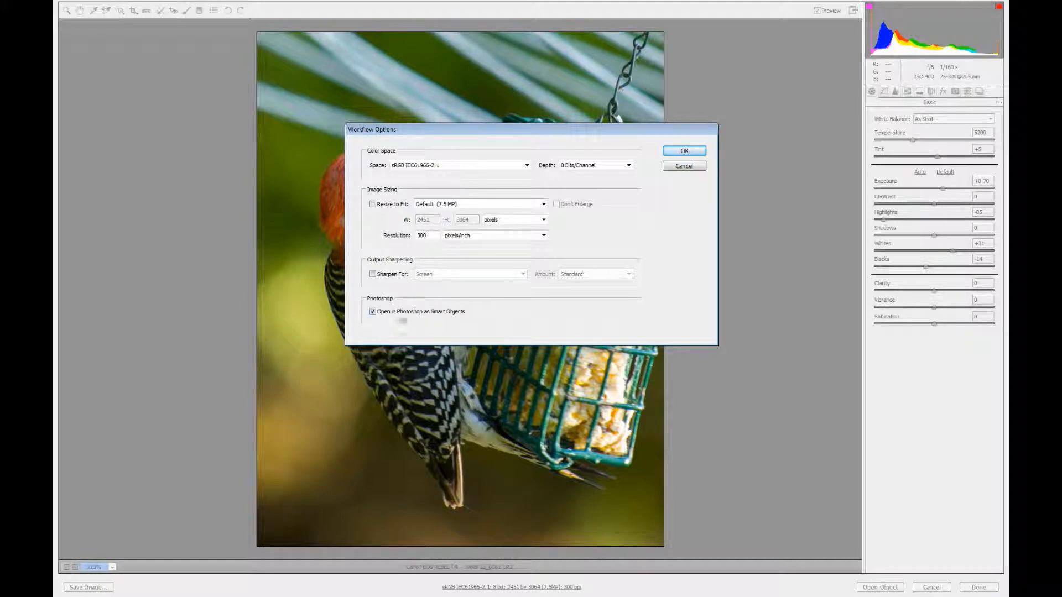
# - Keep Smart Objects on, settle depth at 8 Bits/Channel in sRGB, confirm, and open the photo in Photoshop as a smart object
pyautogui.click(372, 312)
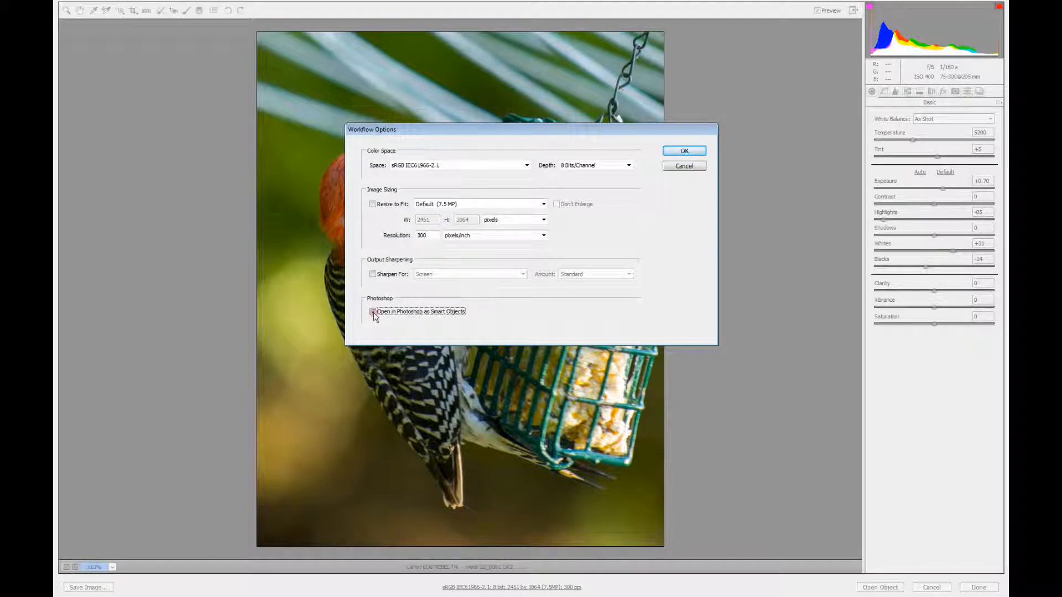
pyautogui.click(526, 165)
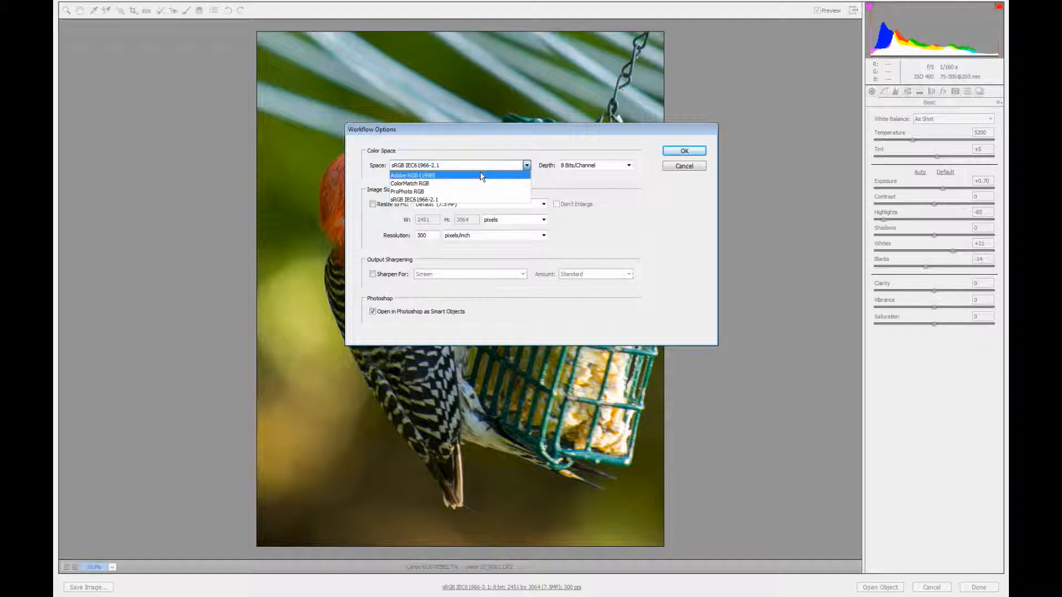
pyautogui.moveTo(484, 192)
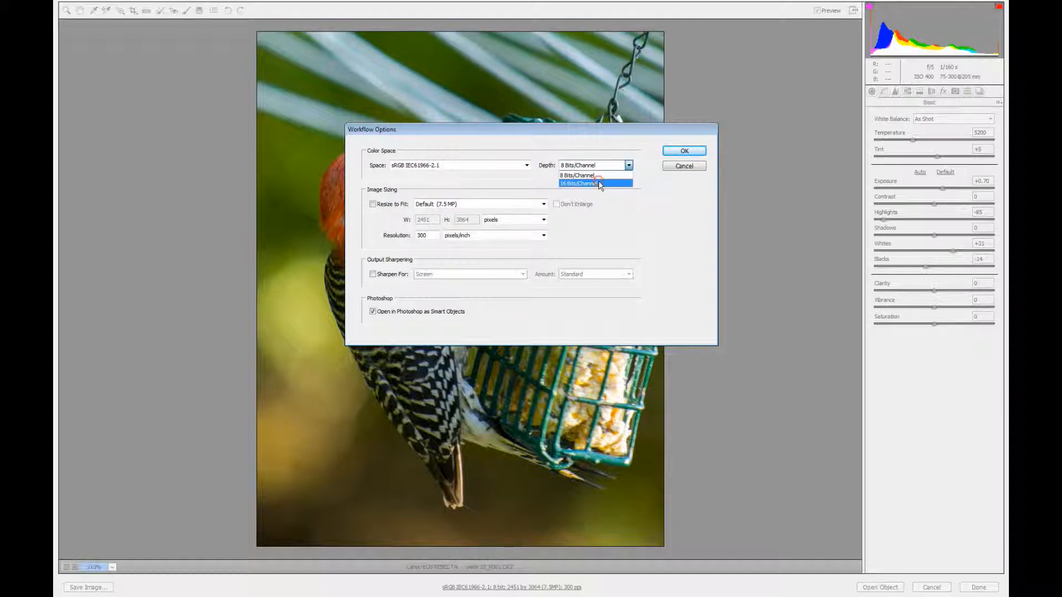
pyautogui.click(597, 183)
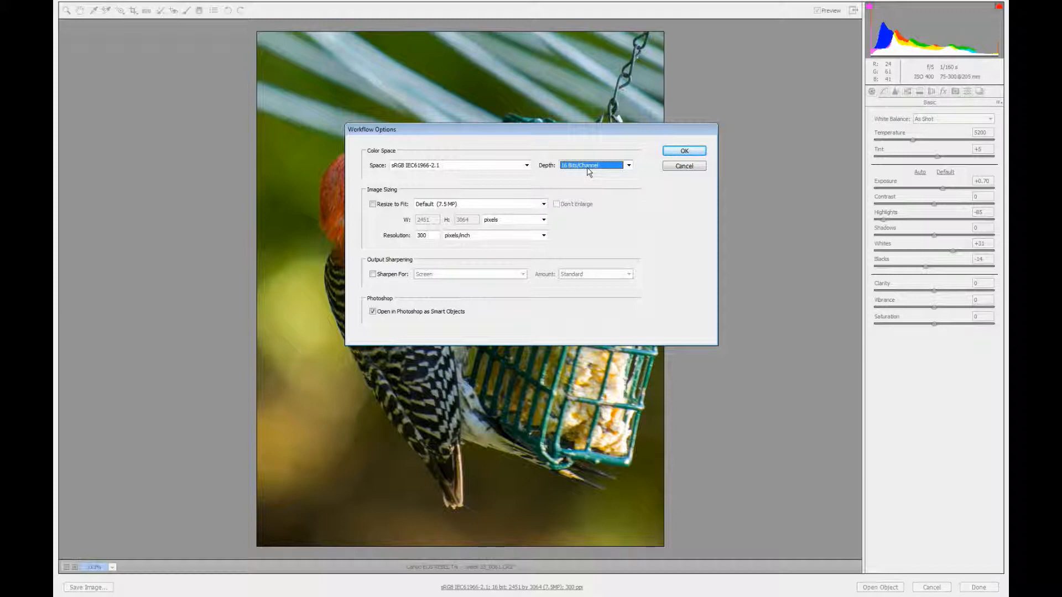
pyautogui.click(633, 165)
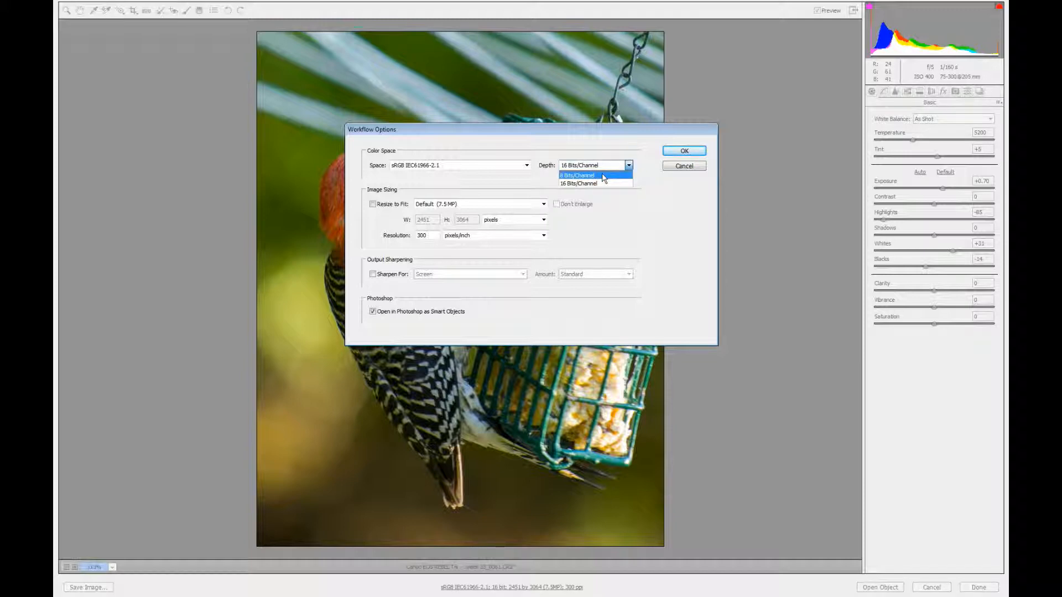
pyautogui.click(584, 176)
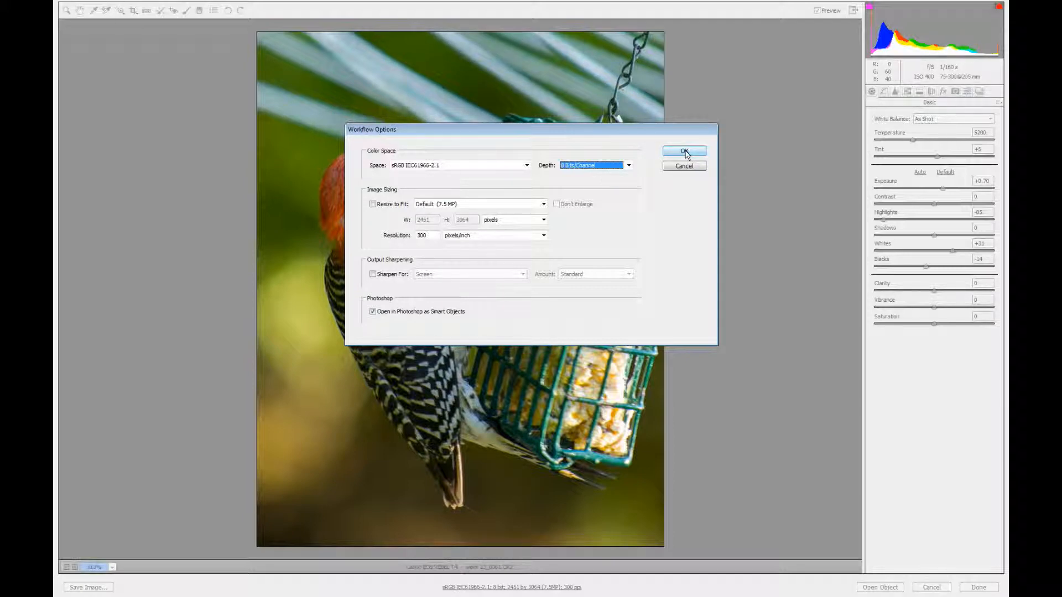
pyautogui.click(684, 151)
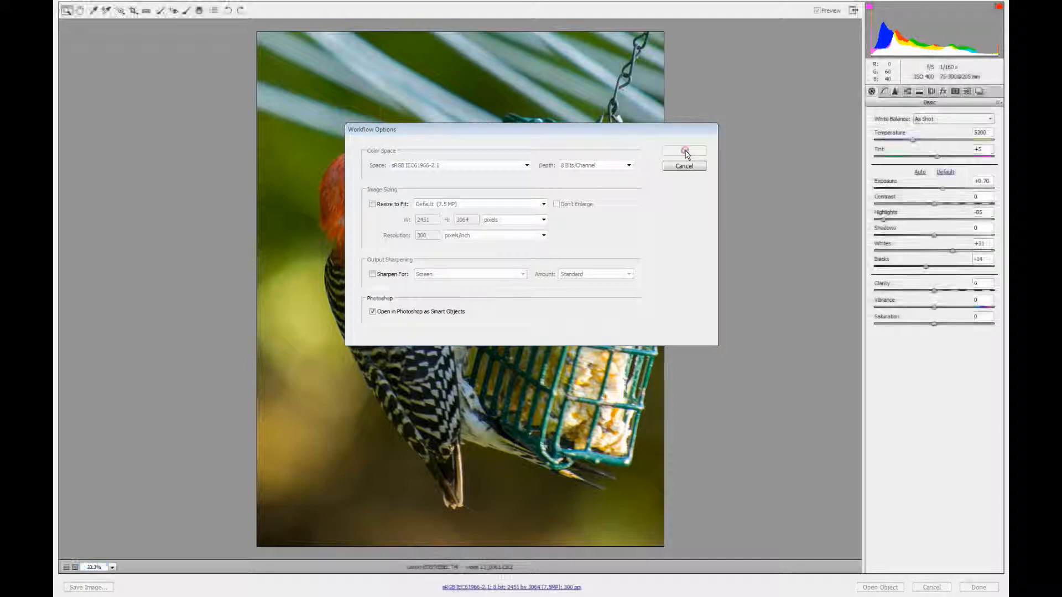
pyautogui.click(685, 151)
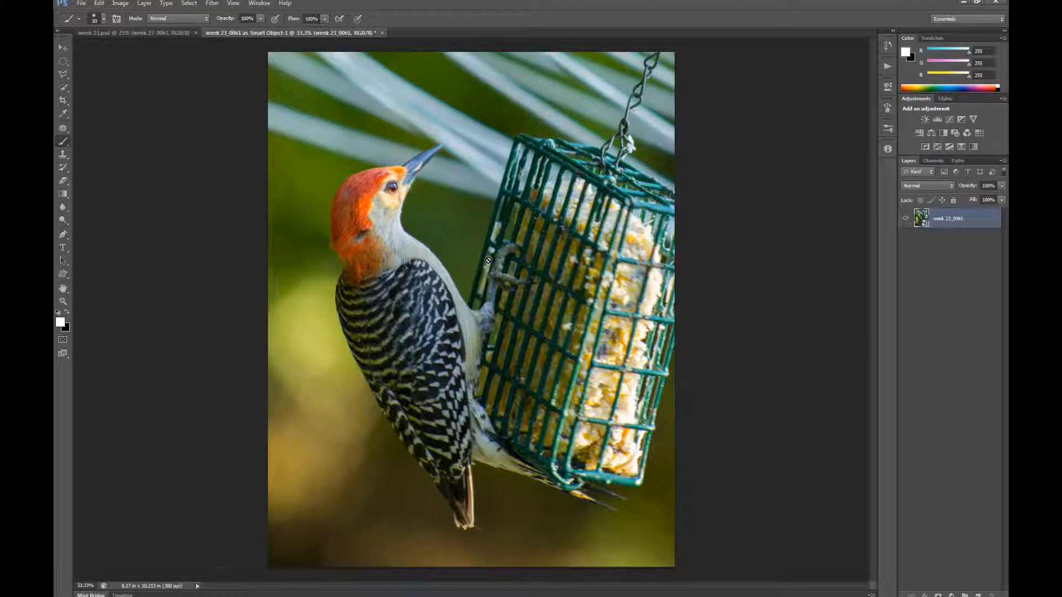
pyautogui.moveTo(660, 380)
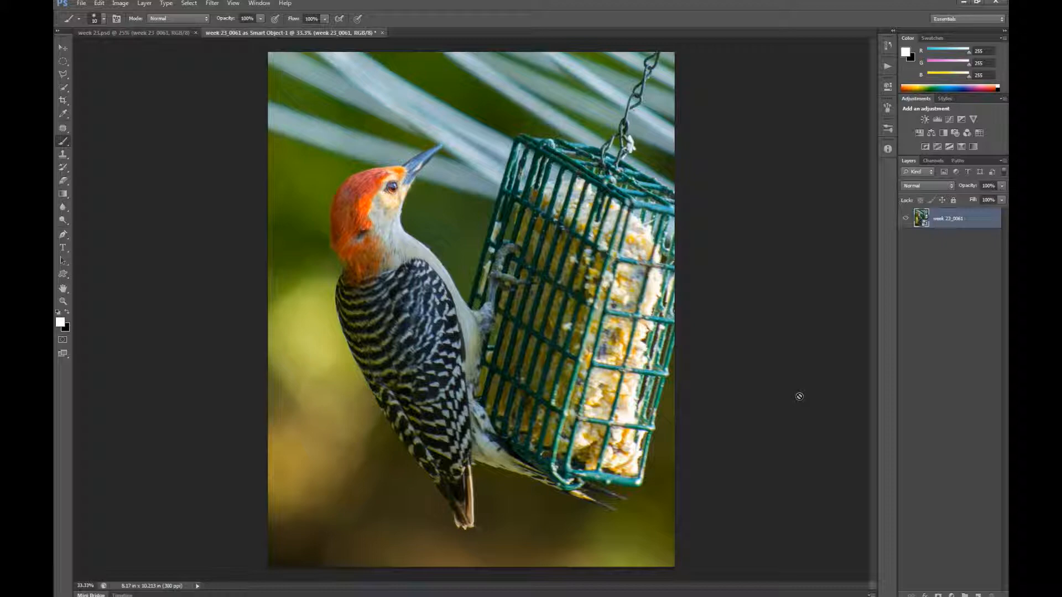
pyautogui.moveTo(934, 535)
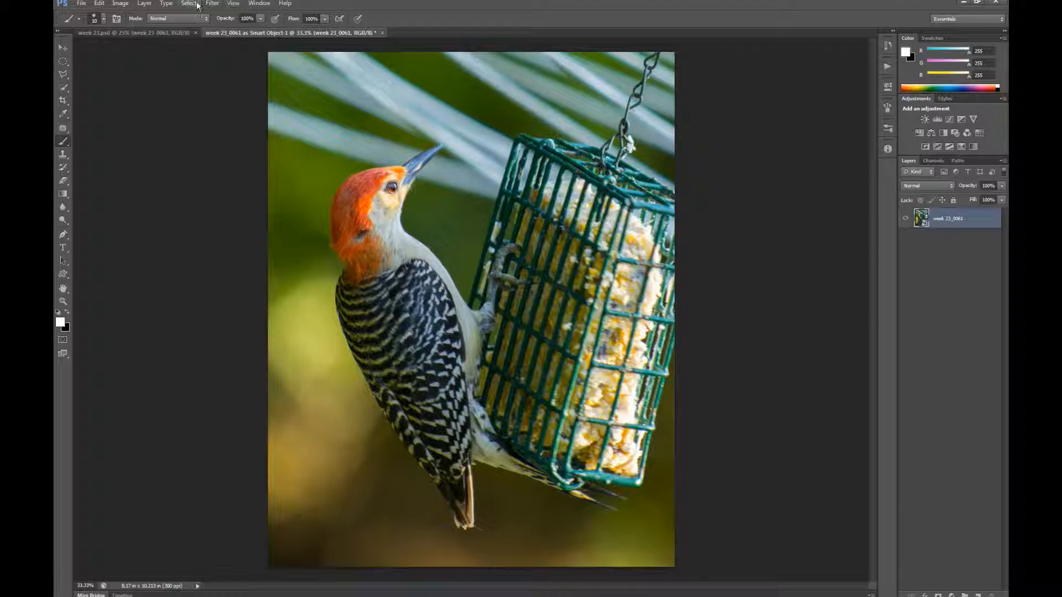
# - Choose Smart Sharpen from the Filter > Sharpen menu for the smart object
pyautogui.click(212, 3)
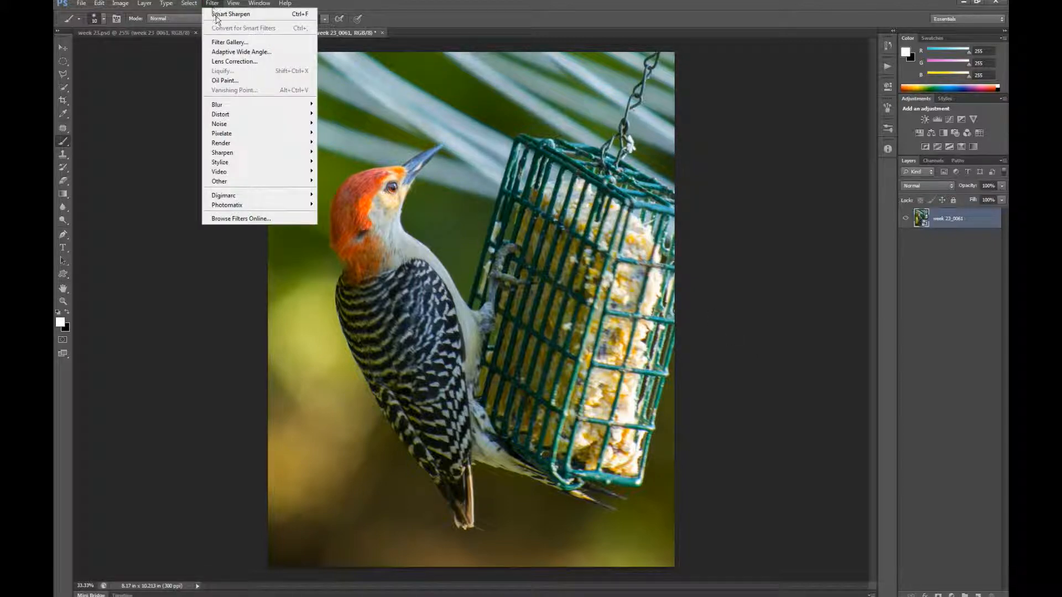
pyautogui.moveTo(222, 152)
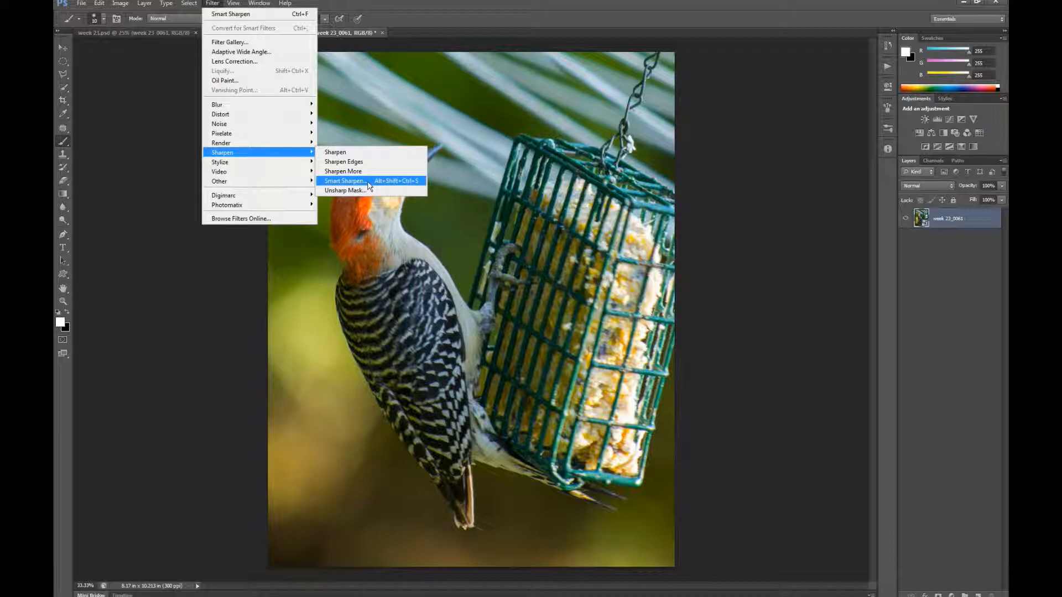
pyautogui.click(346, 181)
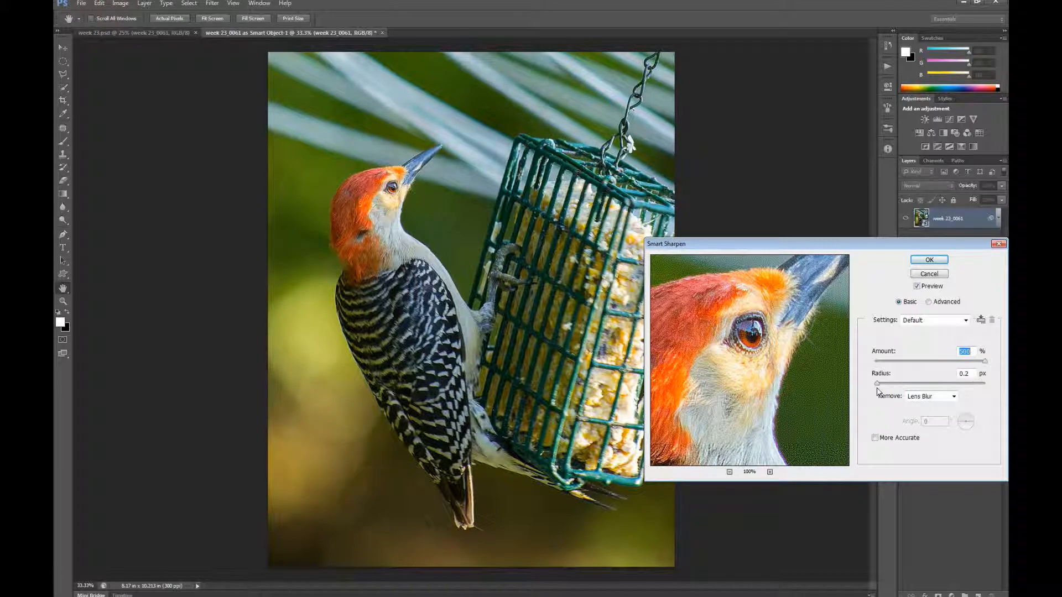
# - Set Smart Sharpen radius to 2.4 px with a moderate amount and apply it as a smart filter
pyautogui.moveTo(877, 383); pyautogui.dragTo(923, 384)
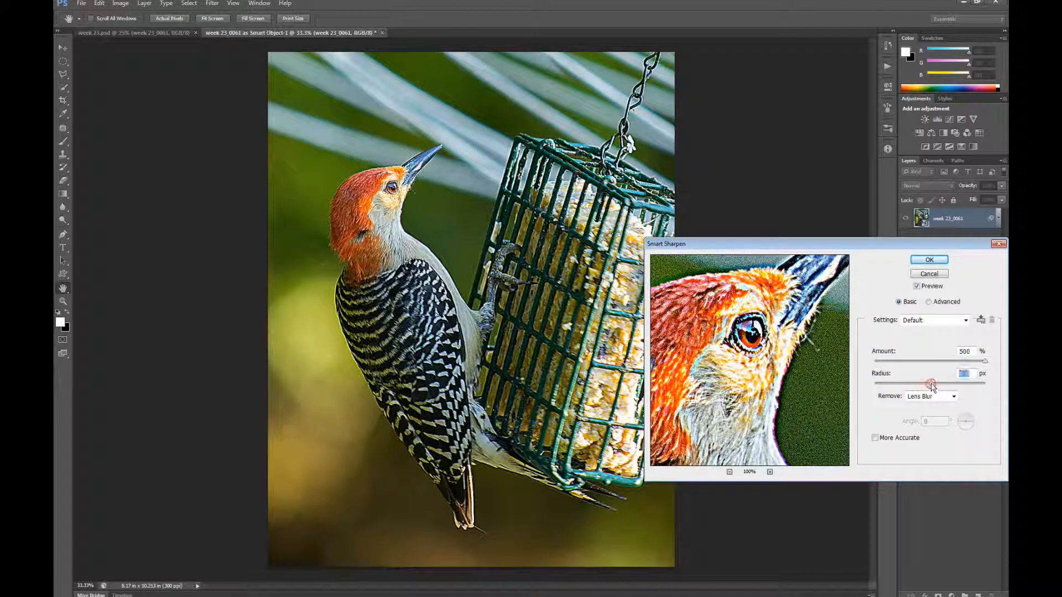
pyautogui.moveTo(930, 383); pyautogui.dragTo(909, 383)
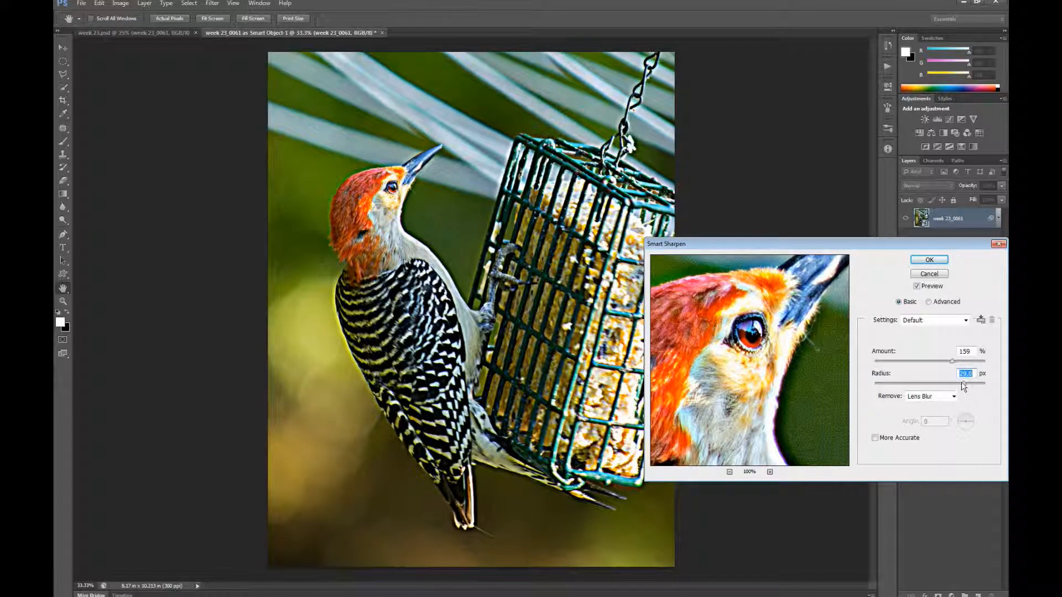
pyautogui.moveTo(953, 380); pyautogui.dragTo(921, 381)
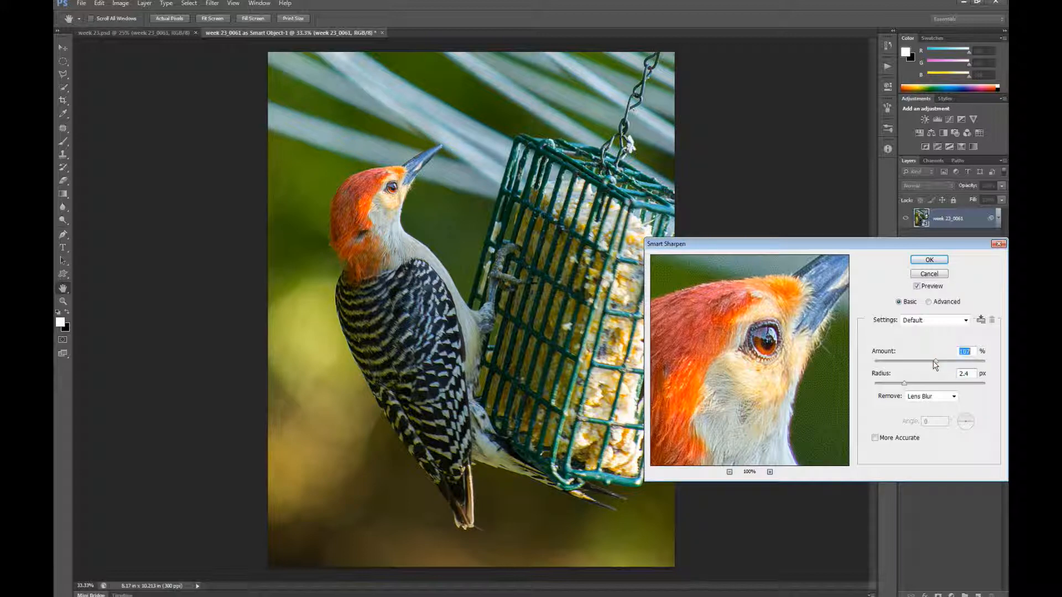
pyautogui.moveTo(935, 365); pyautogui.dragTo(911, 364)
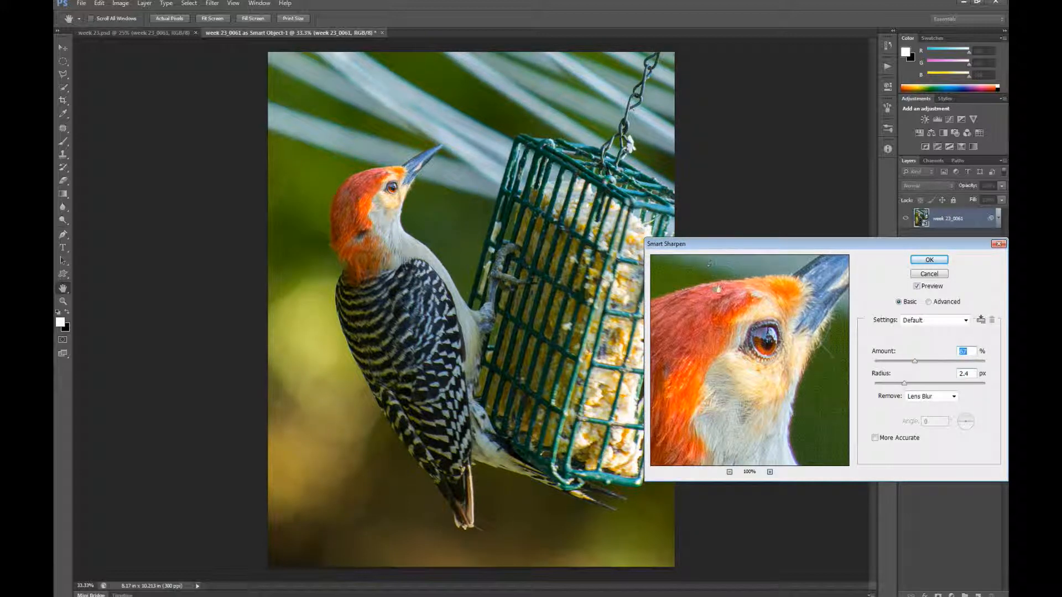
pyautogui.moveTo(725, 288); pyautogui.dragTo(764, 380)
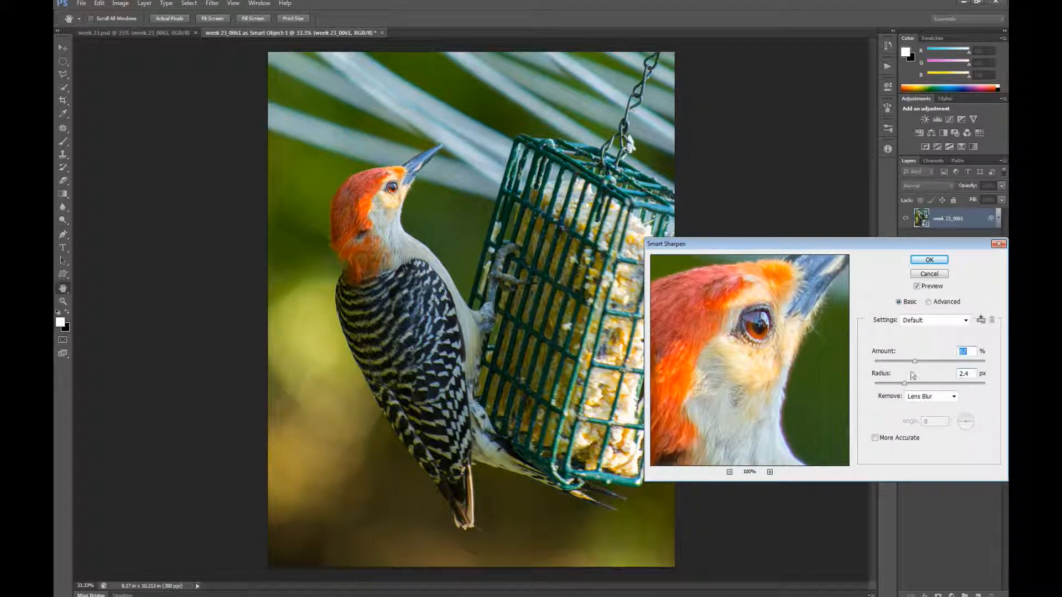
pyautogui.moveTo(915, 361); pyautogui.dragTo(916, 361)
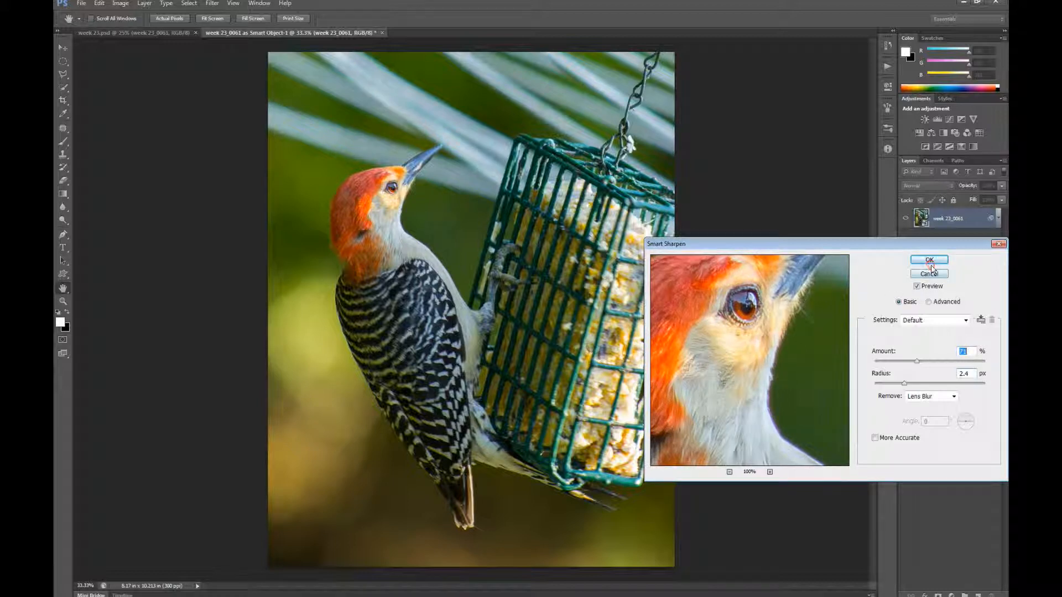
pyautogui.click(930, 260)
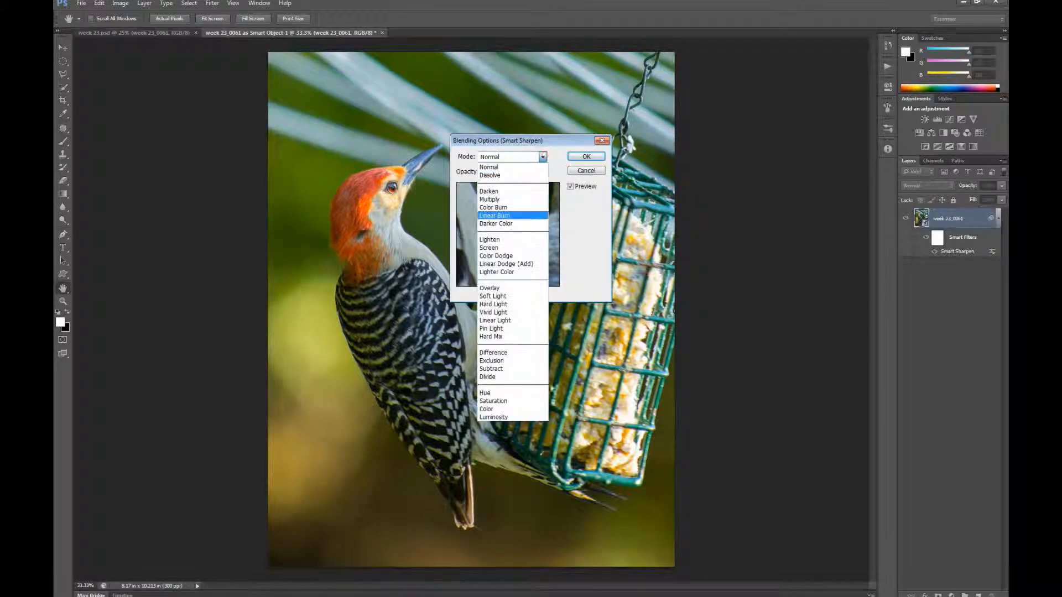
# - Set the Smart Sharpen filter's blending mode to Luminosity and confirm
pyautogui.click(494, 417)
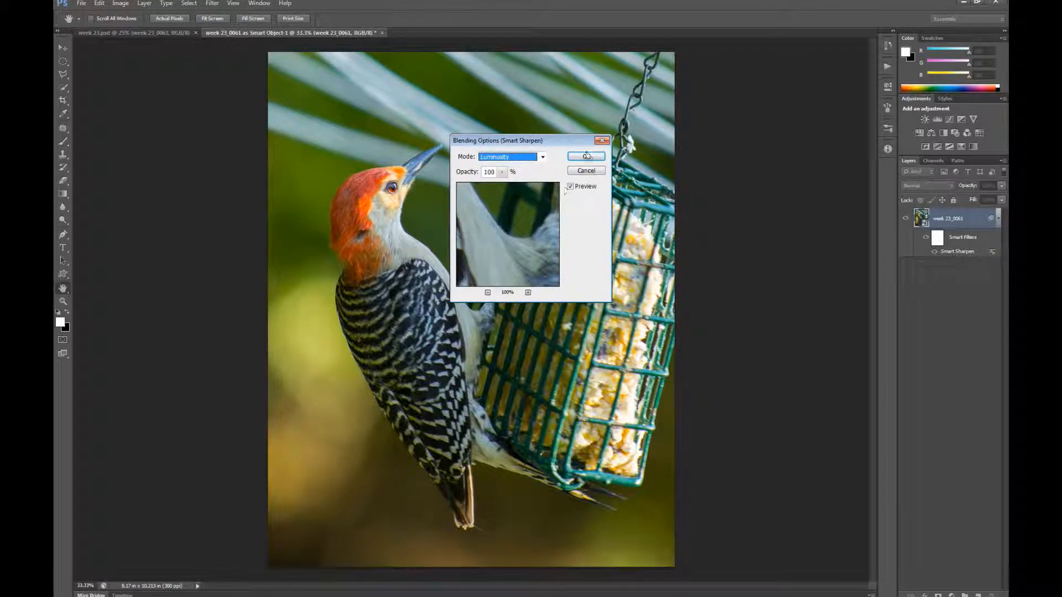
pyautogui.click(586, 156)
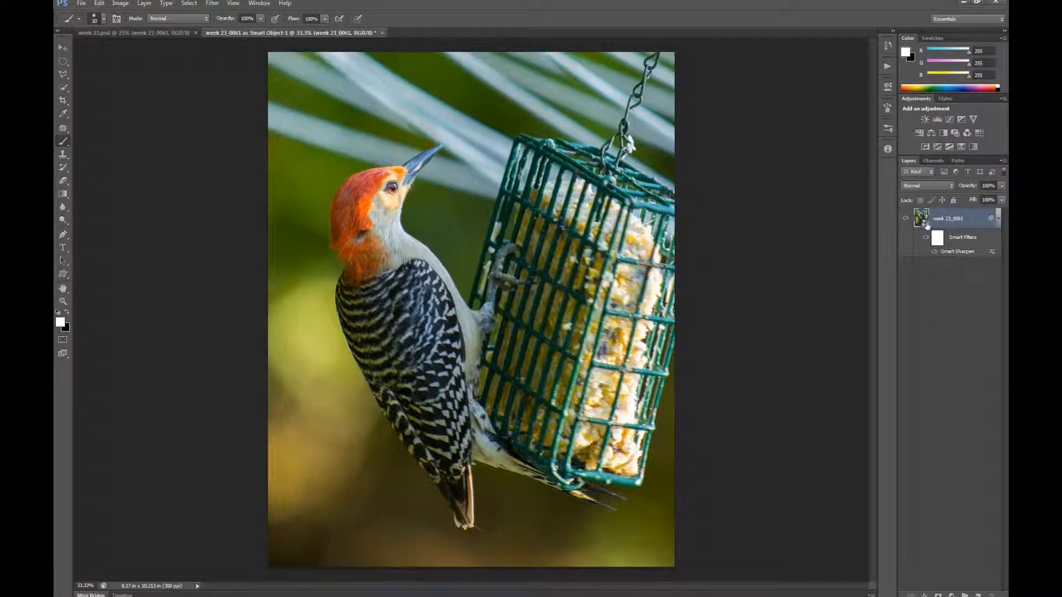
pyautogui.moveTo(922, 219)
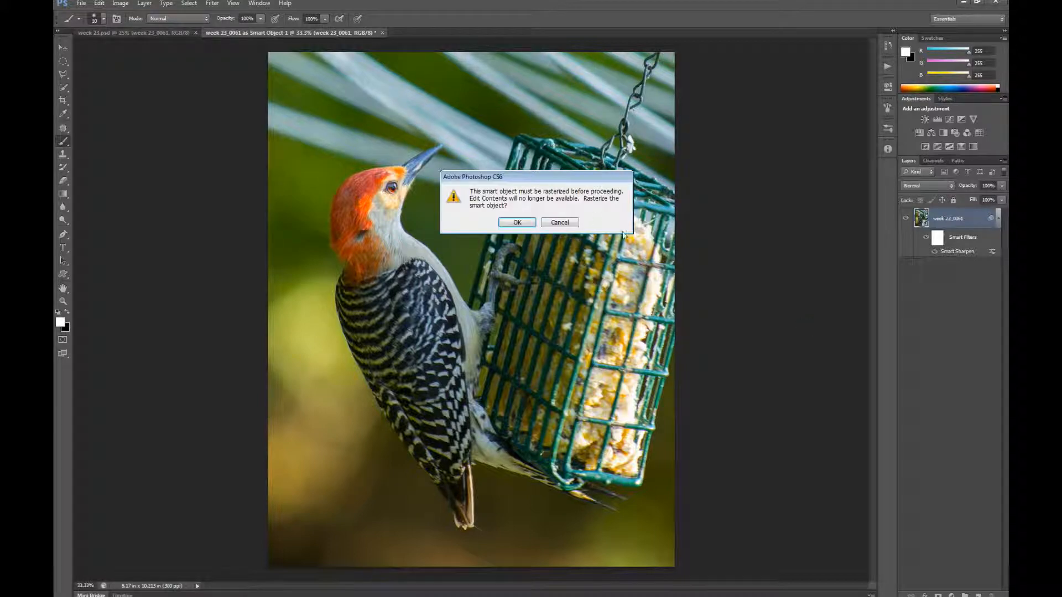
pyautogui.click(560, 222)
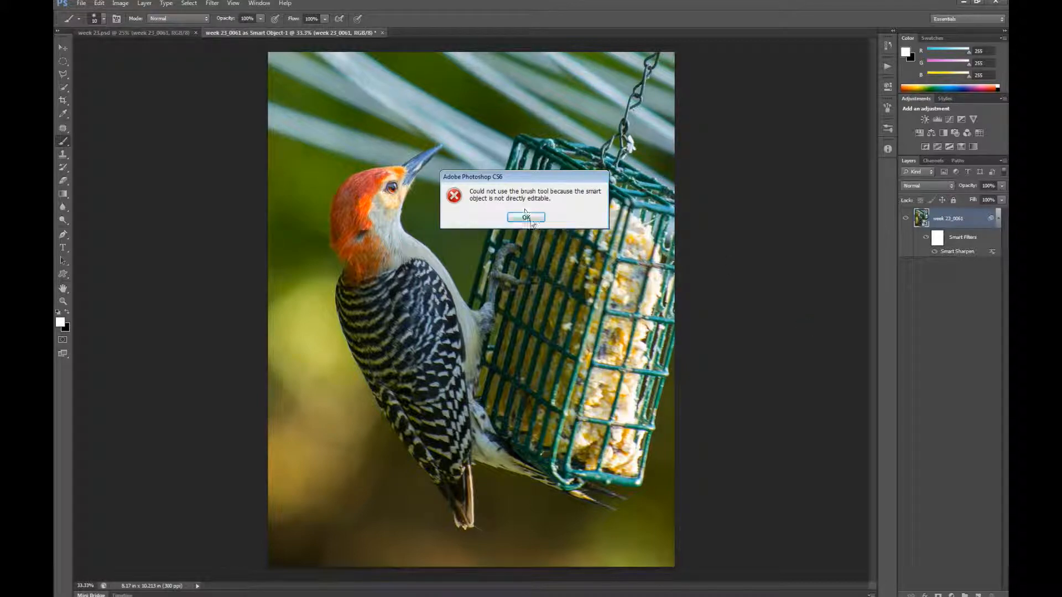
pyautogui.click(526, 218)
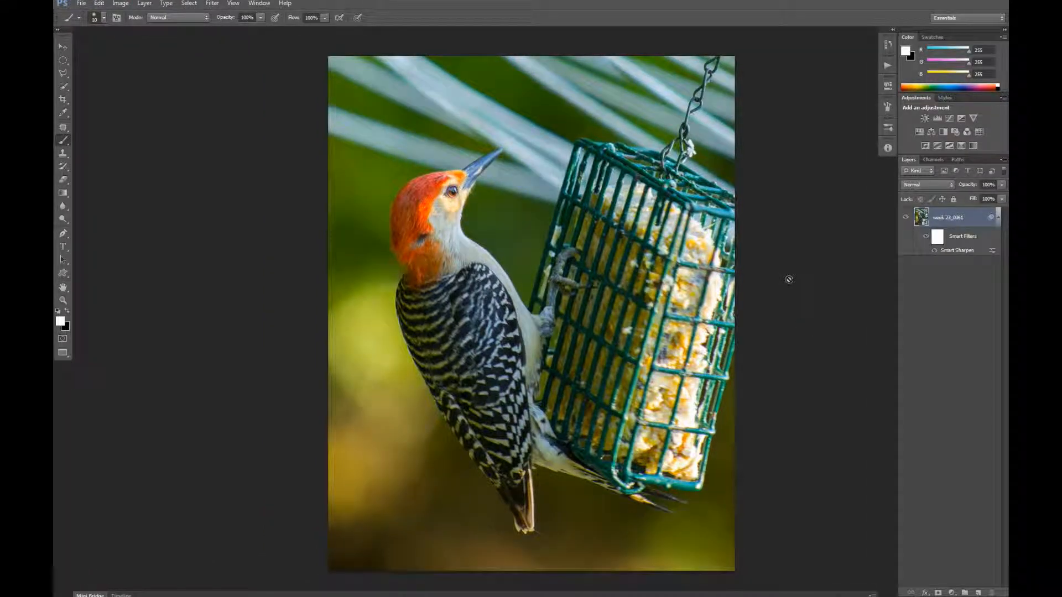